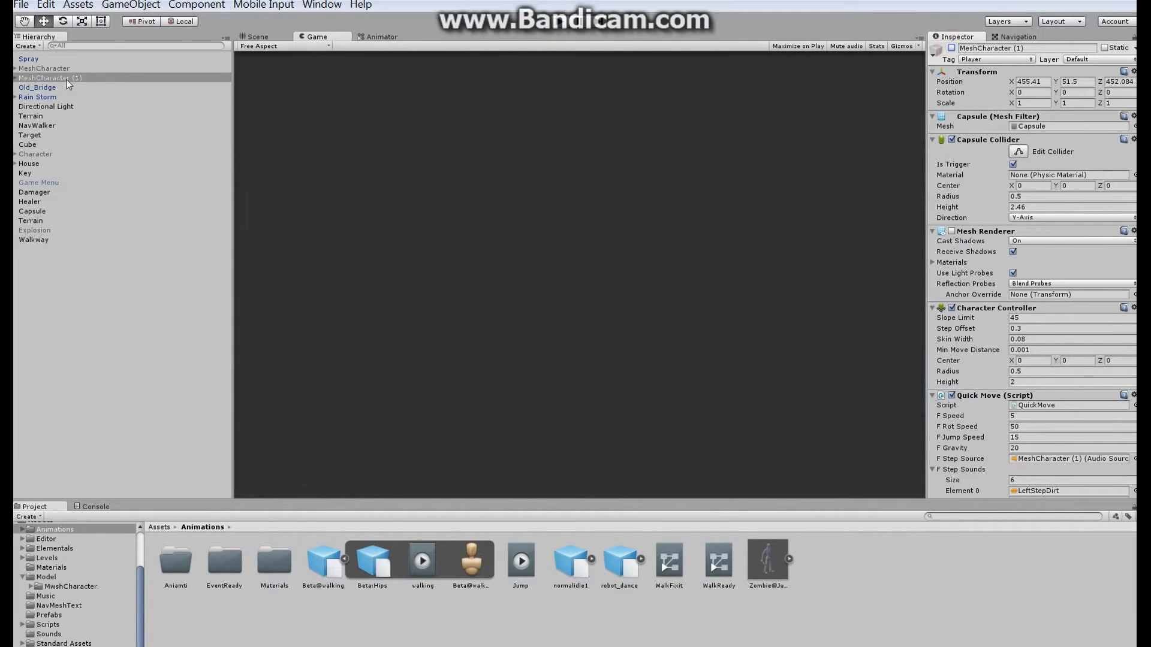
- Inspect MeshCharacter's components, then select the duplicate MeshCharacter (1)
{"action": "left_click", "coordinate": [45, 68]}
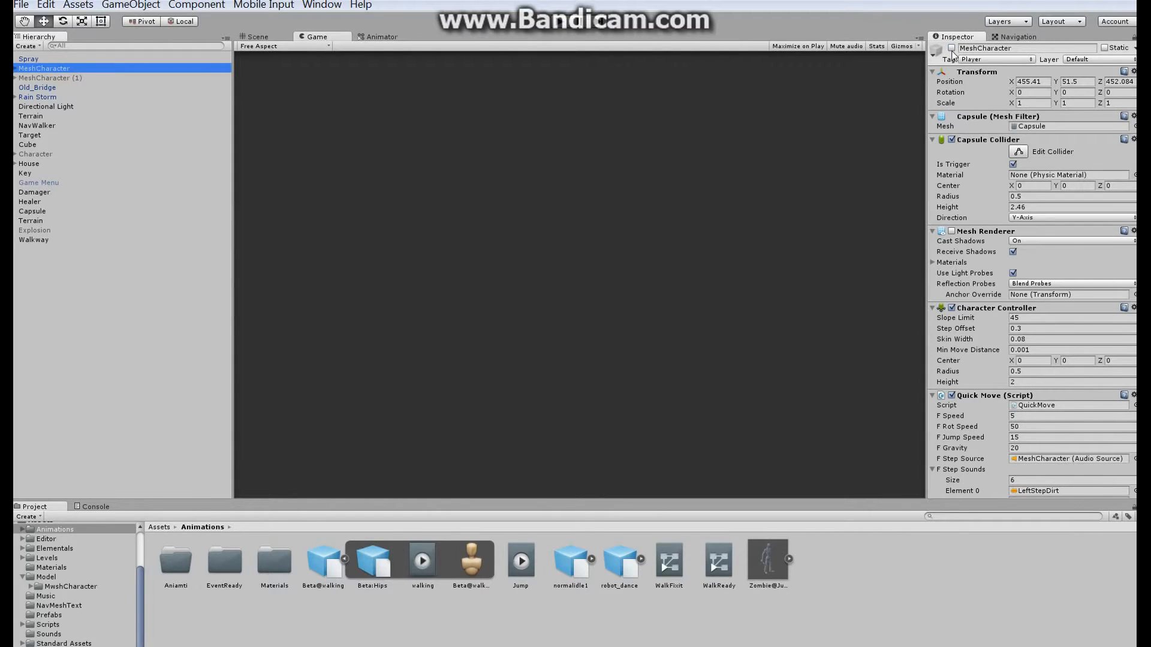
{"action": "left_click", "coordinate": [561, 21]}
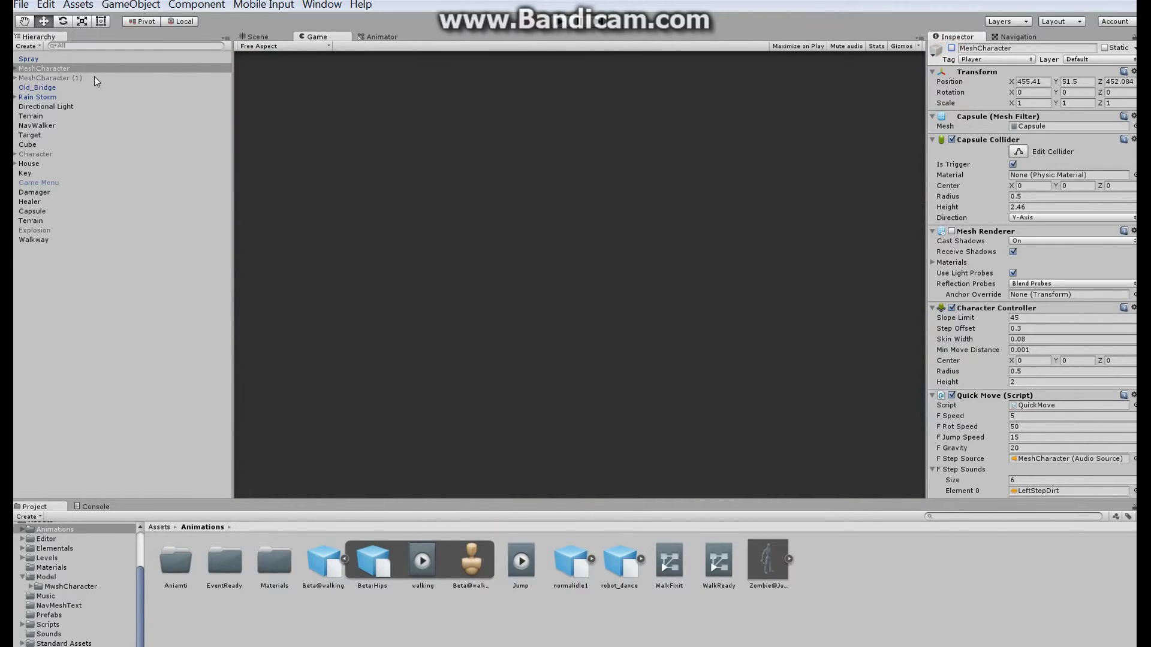
{"action": "left_click", "coordinate": [51, 78]}
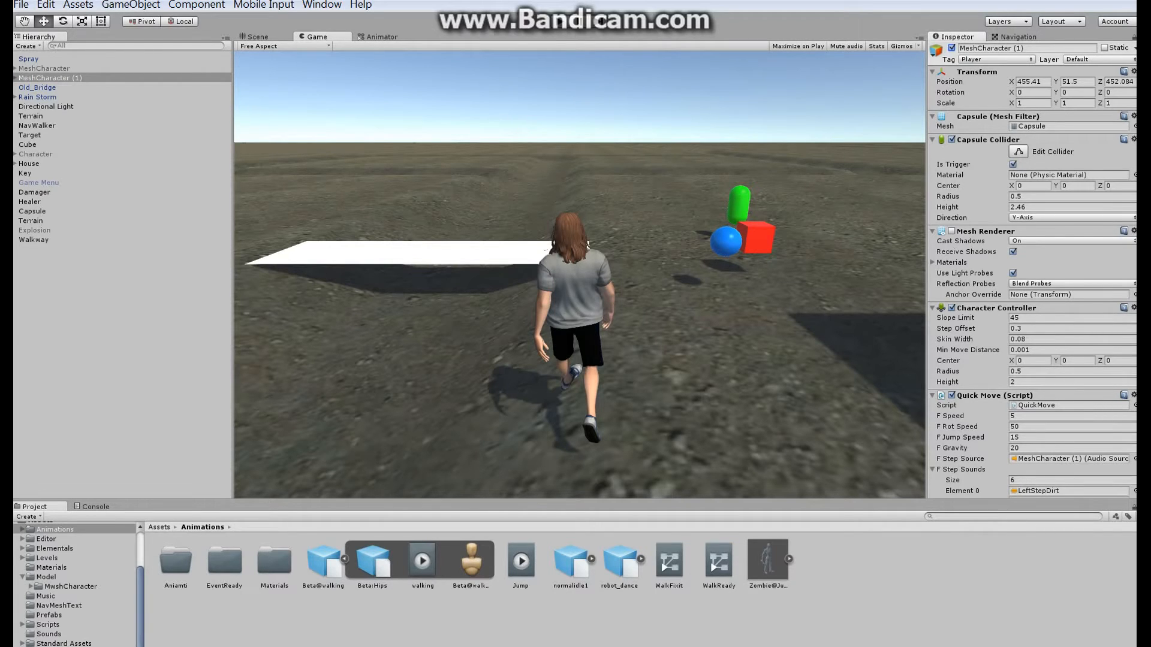
- Scroll to the F Step Sounds list and open the Sounds asset folder with its clips
{"action": "scroll", "scroll_direction": "down", "scroll_amount": 3}
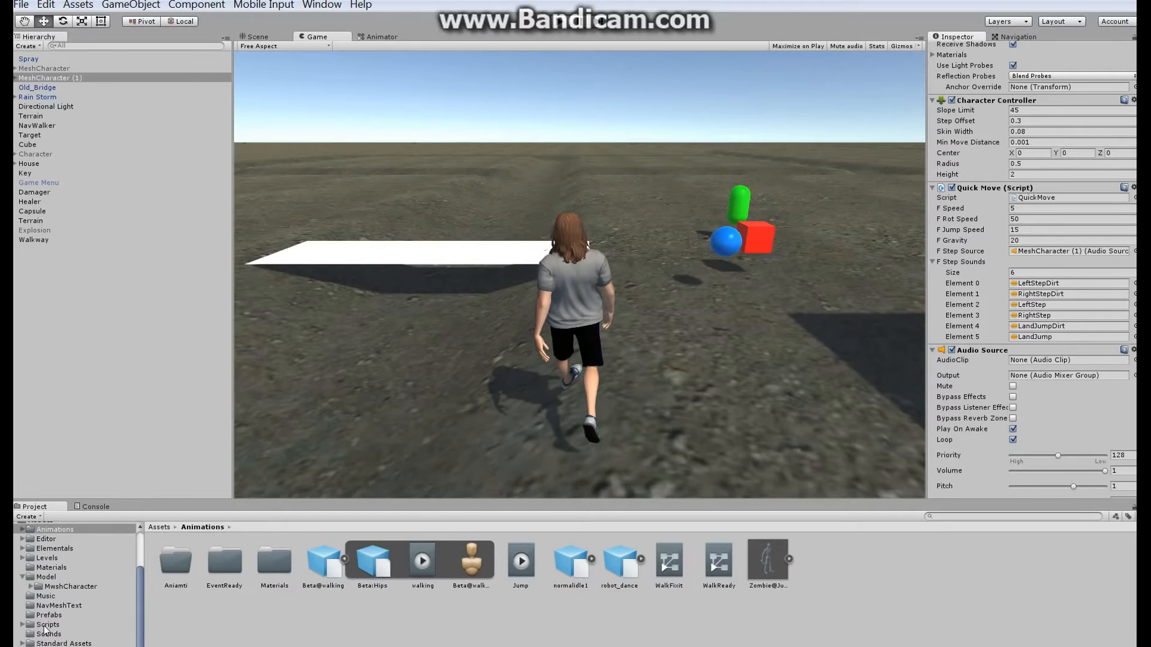
{"action": "left_click", "coordinate": [48, 633]}
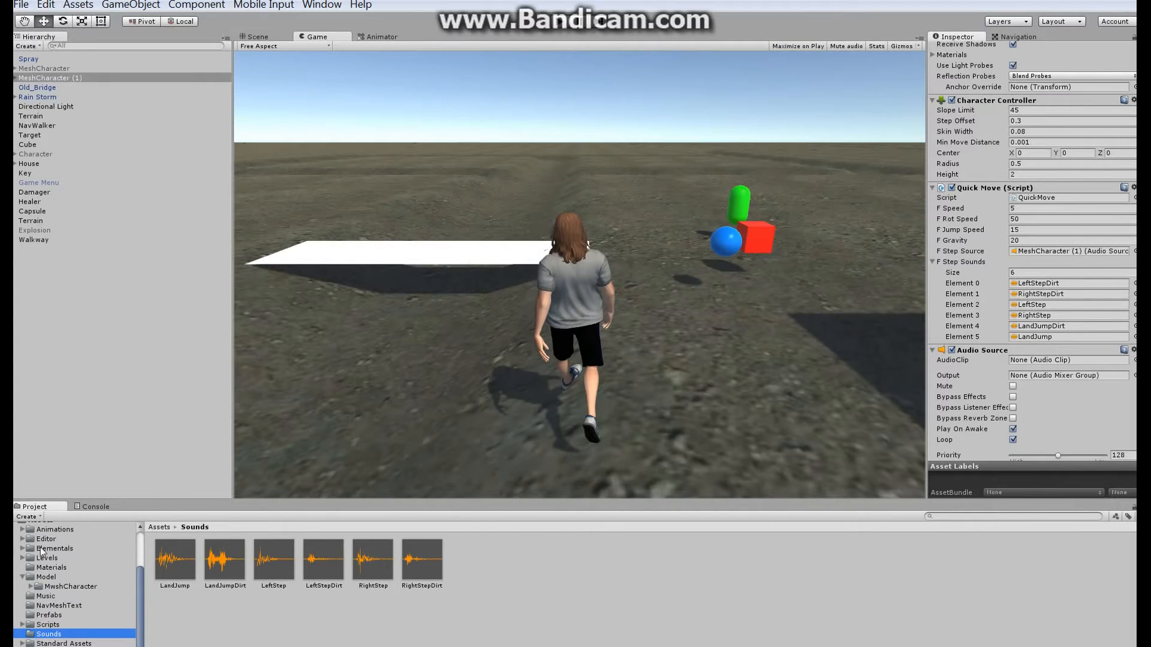
{"action": "left_click", "coordinate": [54, 529]}
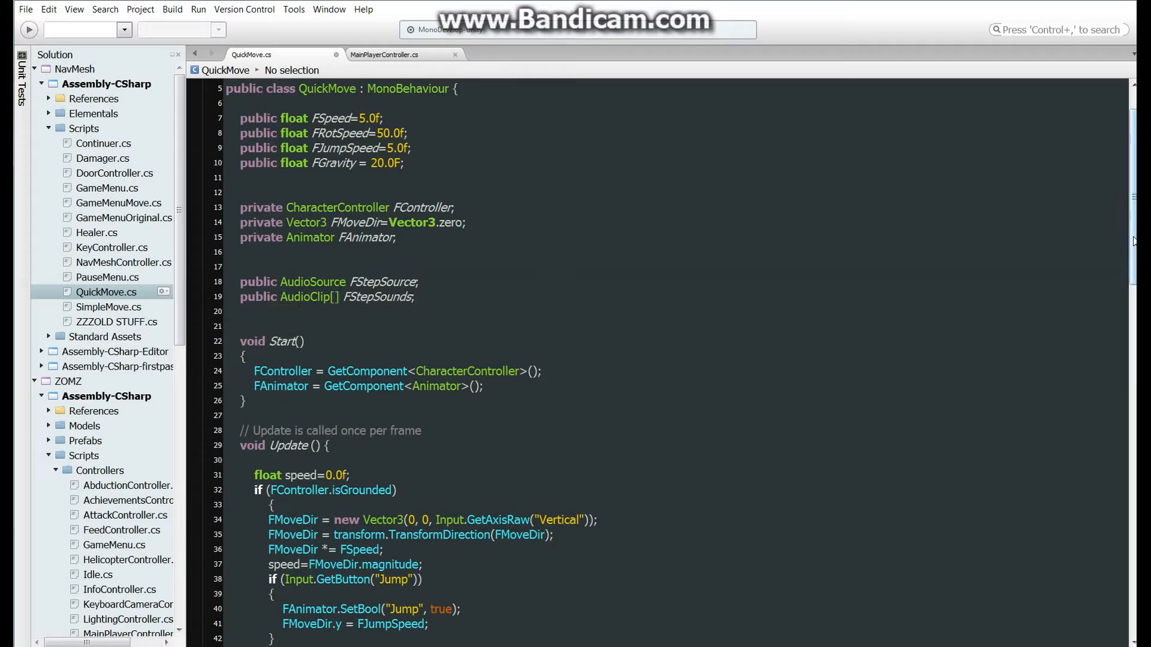
- Scroll QuickMove.cs down to the LeftStep and RightStep methods
{"action": "scroll", "scroll_direction": "down", "scroll_amount": 3}
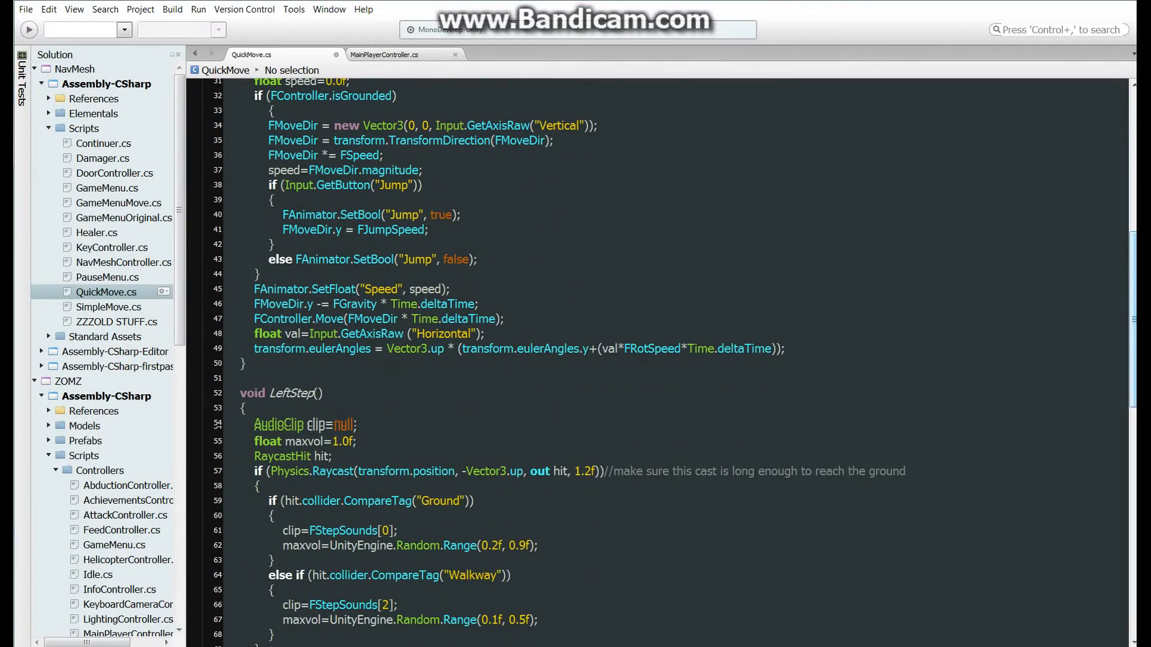
{"action": "scroll", "scroll_direction": "down", "scroll_amount": 3}
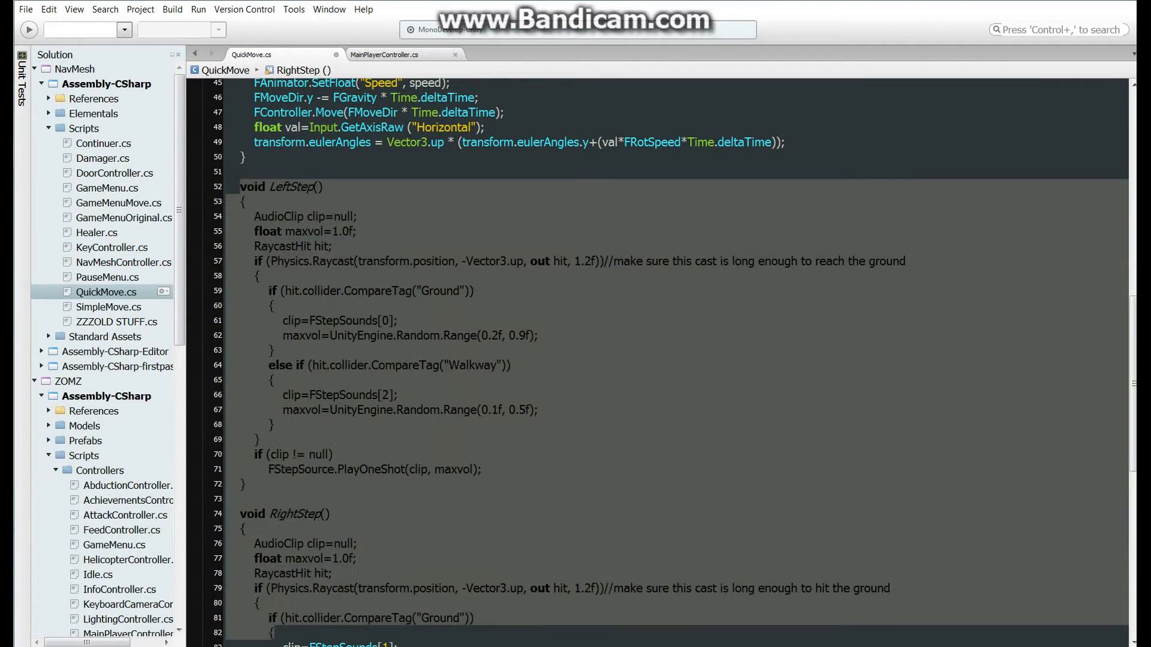
{"action": "scroll", "scroll_direction": "down", "scroll_amount": 3}
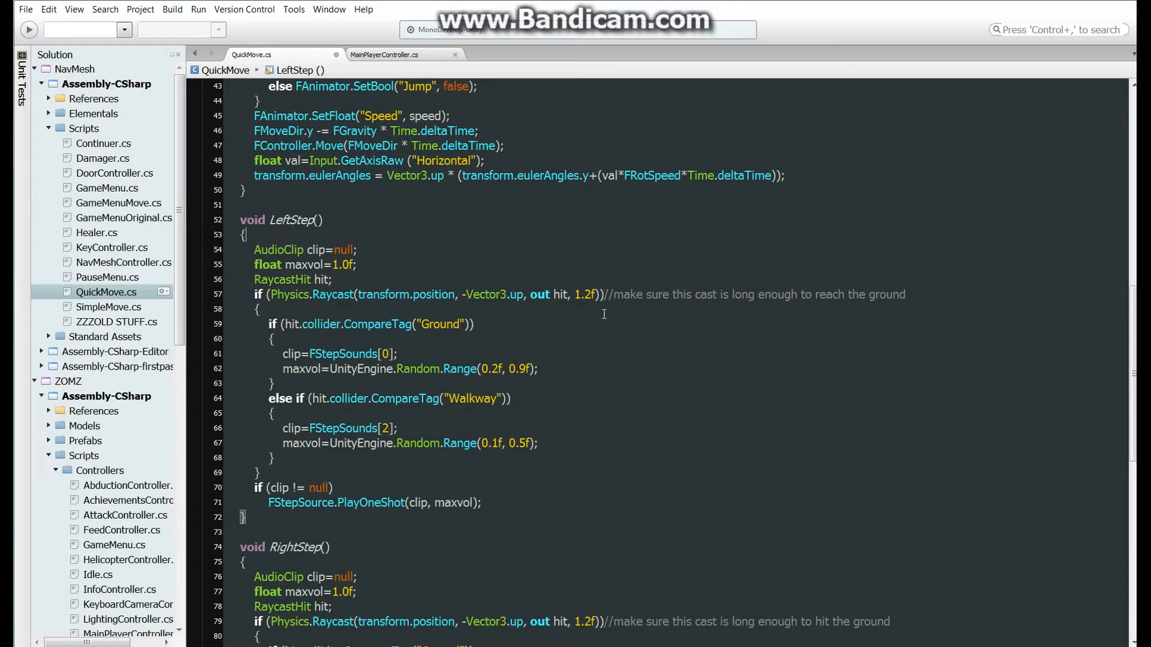
{"action": "mouse_move", "coordinate": [667, 310]}
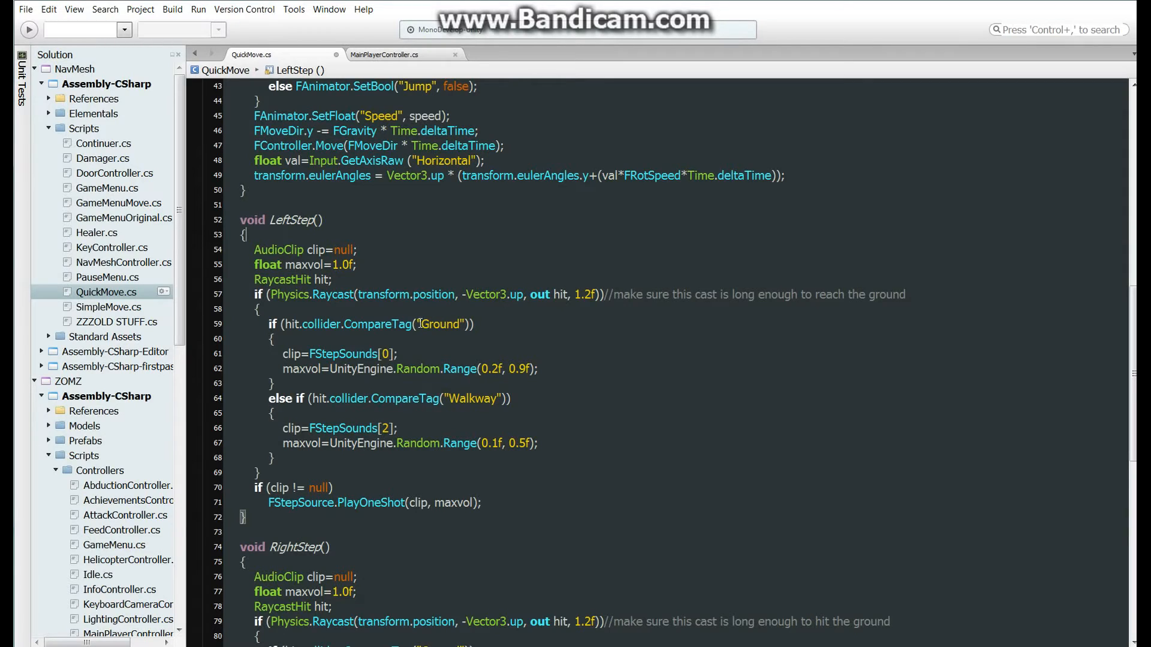
{"action": "double_click", "coordinate": [438, 324]}
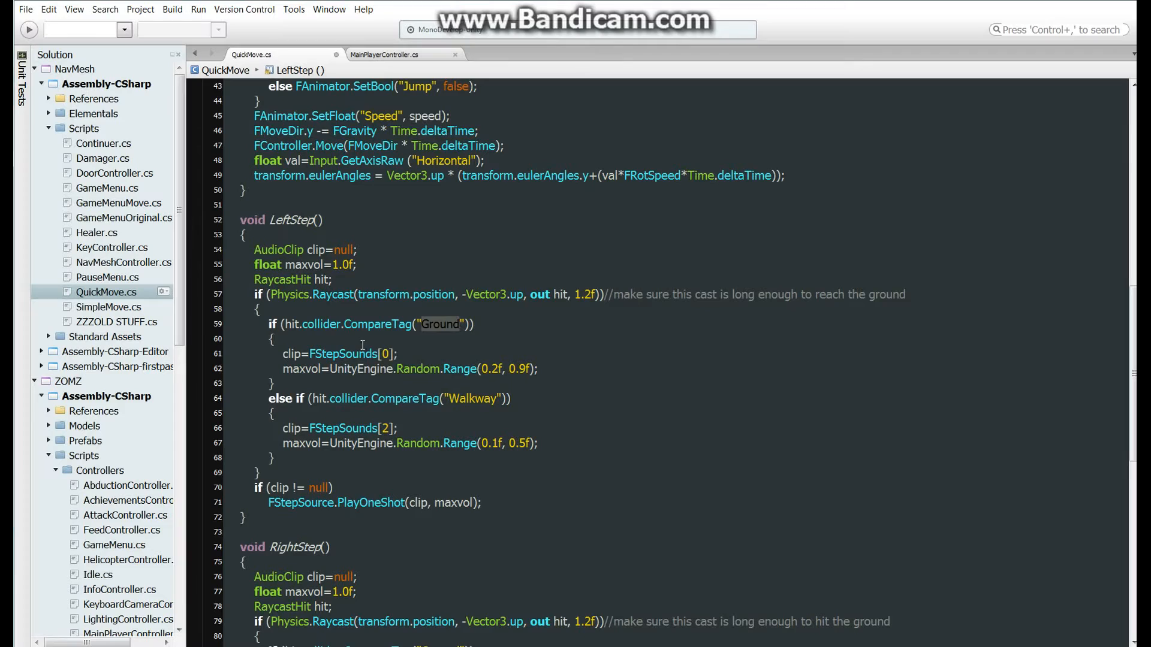
{"action": "mouse_move", "coordinate": [382, 356]}
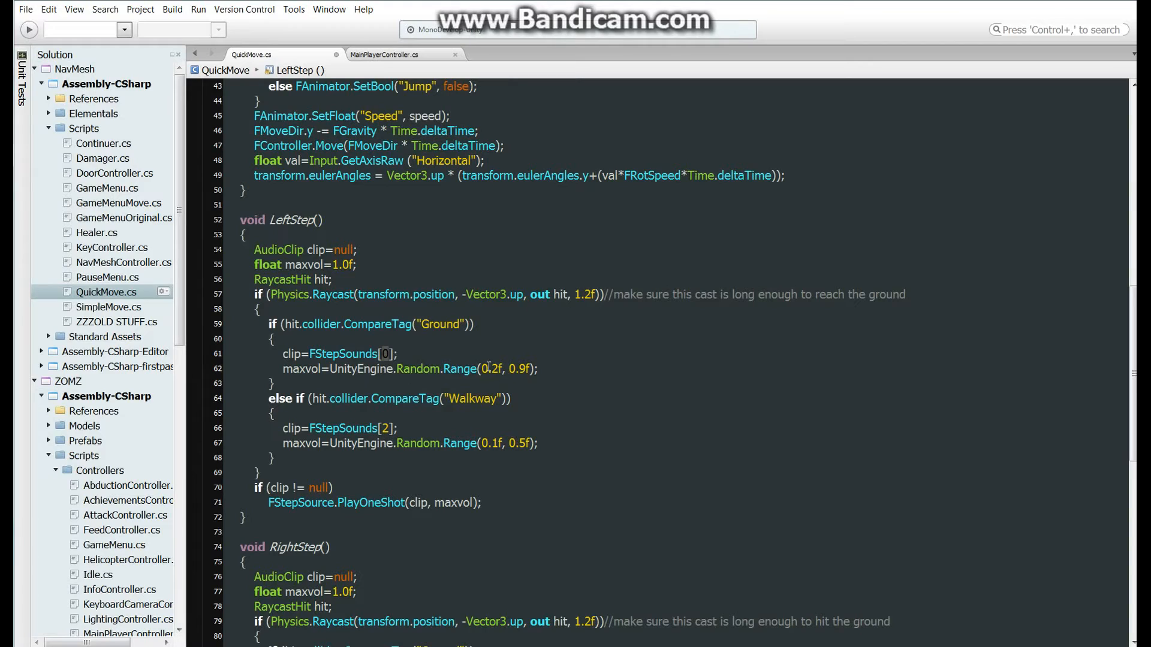
{"action": "double_click", "coordinate": [506, 368]}
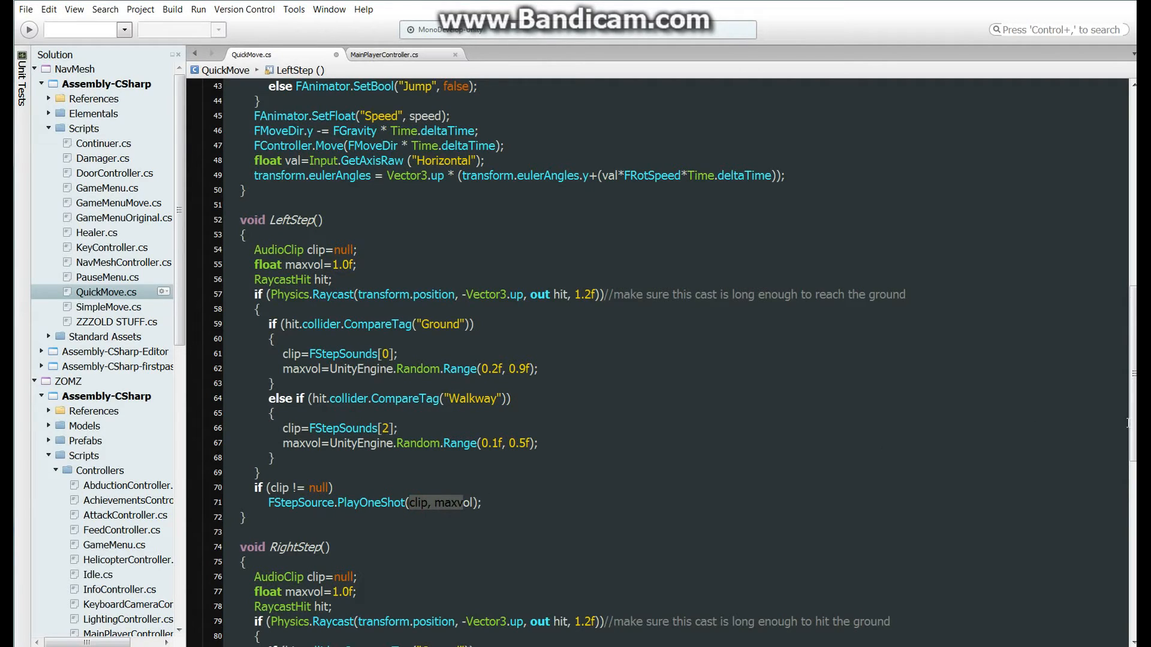
{"action": "scroll", "scroll_direction": "down", "scroll_amount": 3}
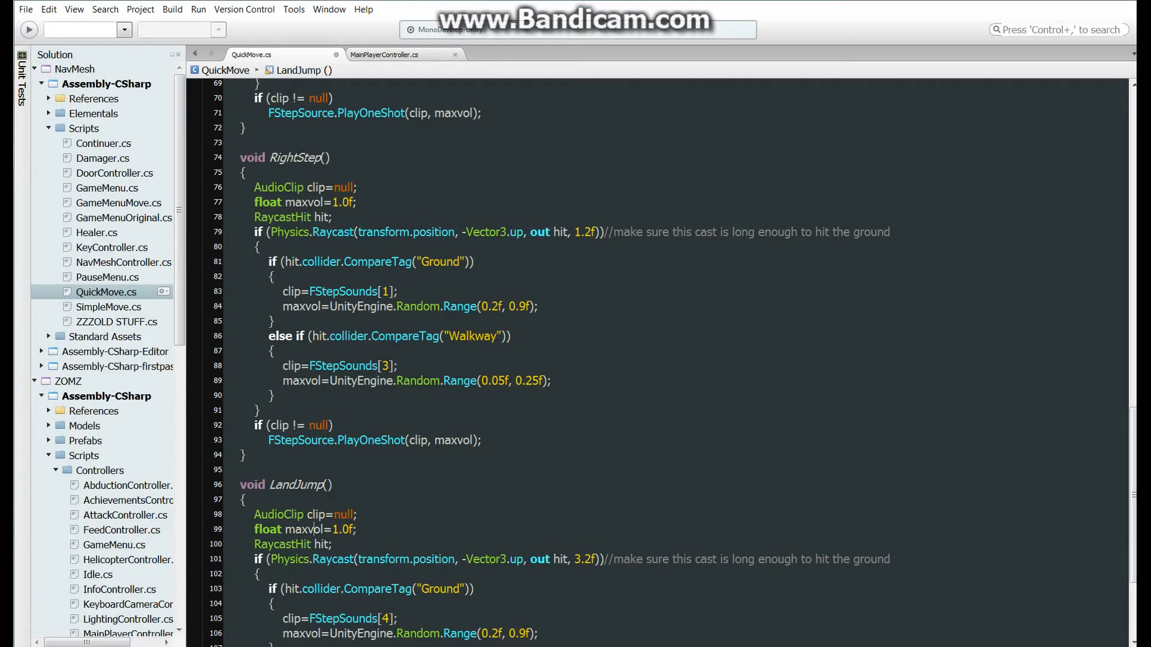
{"action": "scroll", "scroll_direction": "down", "scroll_amount": 3}
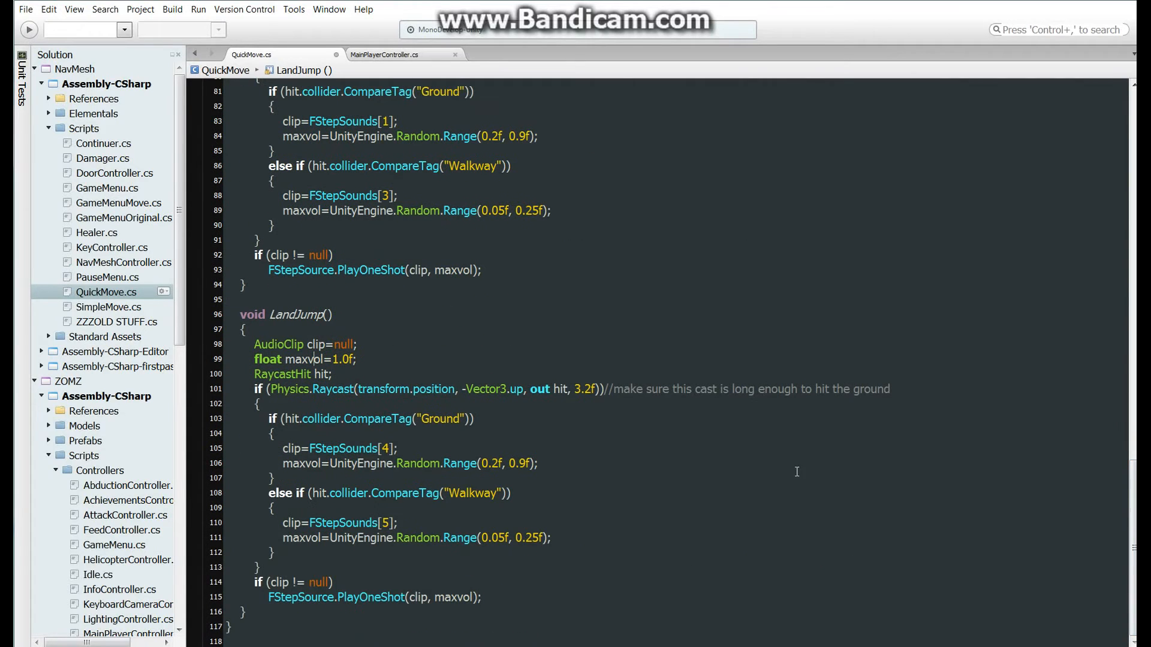
{"action": "double_click", "coordinate": [583, 389]}
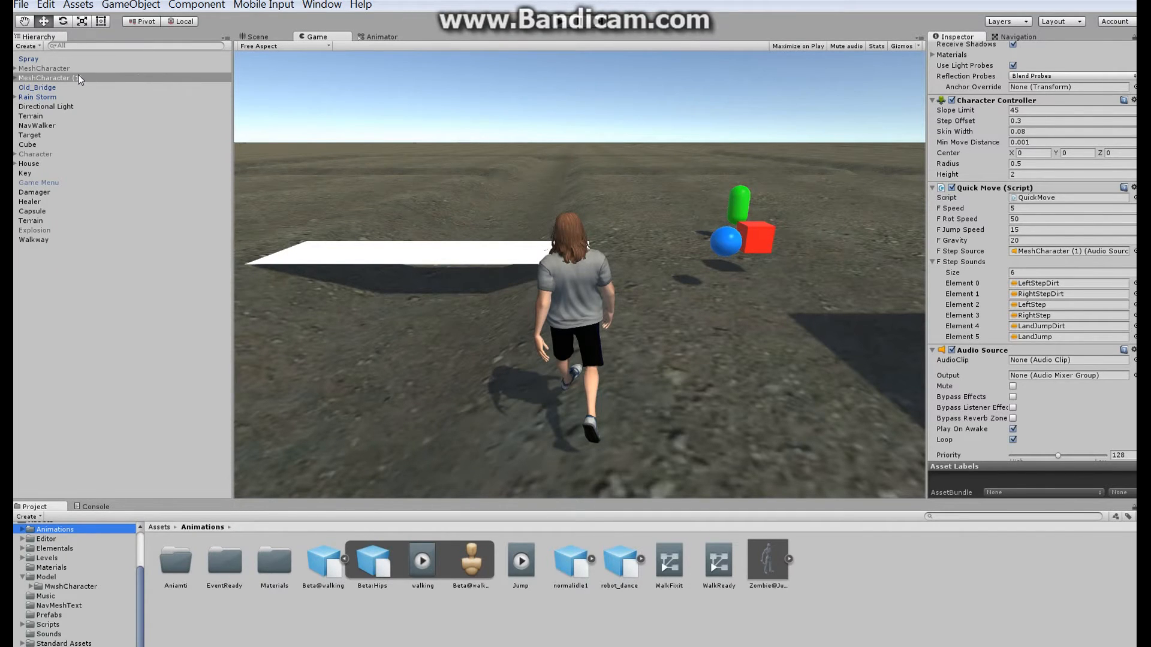
{"action": "left_click", "coordinate": [51, 78]}
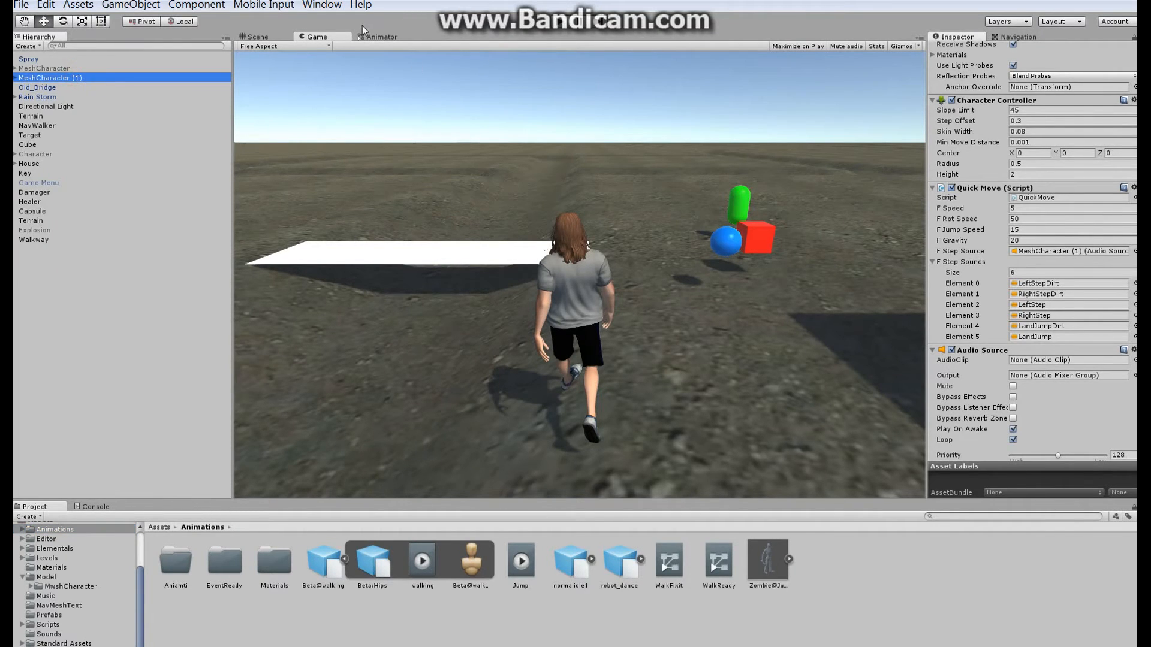
{"action": "left_click", "coordinate": [321, 5]}
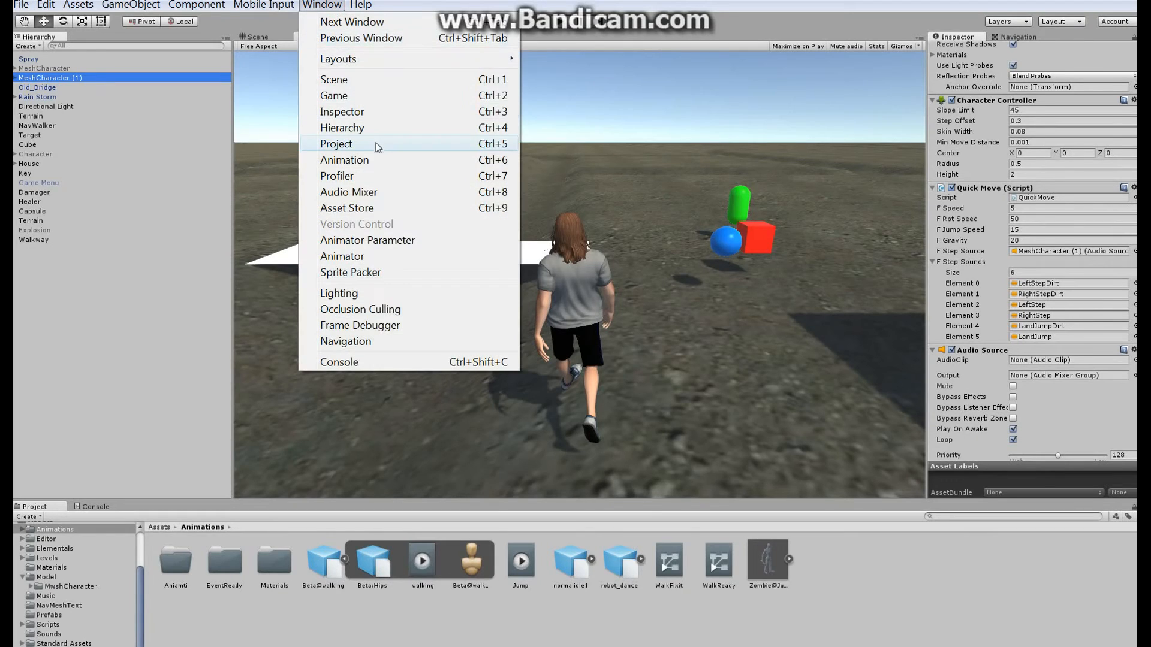
{"action": "left_click", "coordinate": [345, 159]}
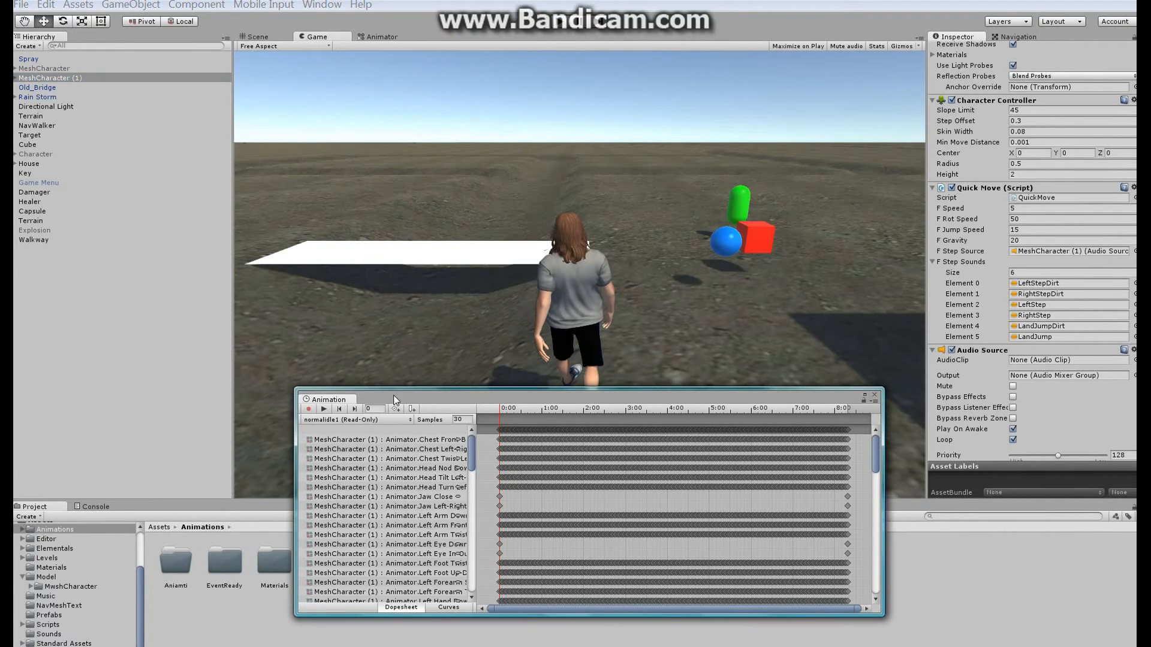
{"action": "left_click", "coordinate": [357, 420]}
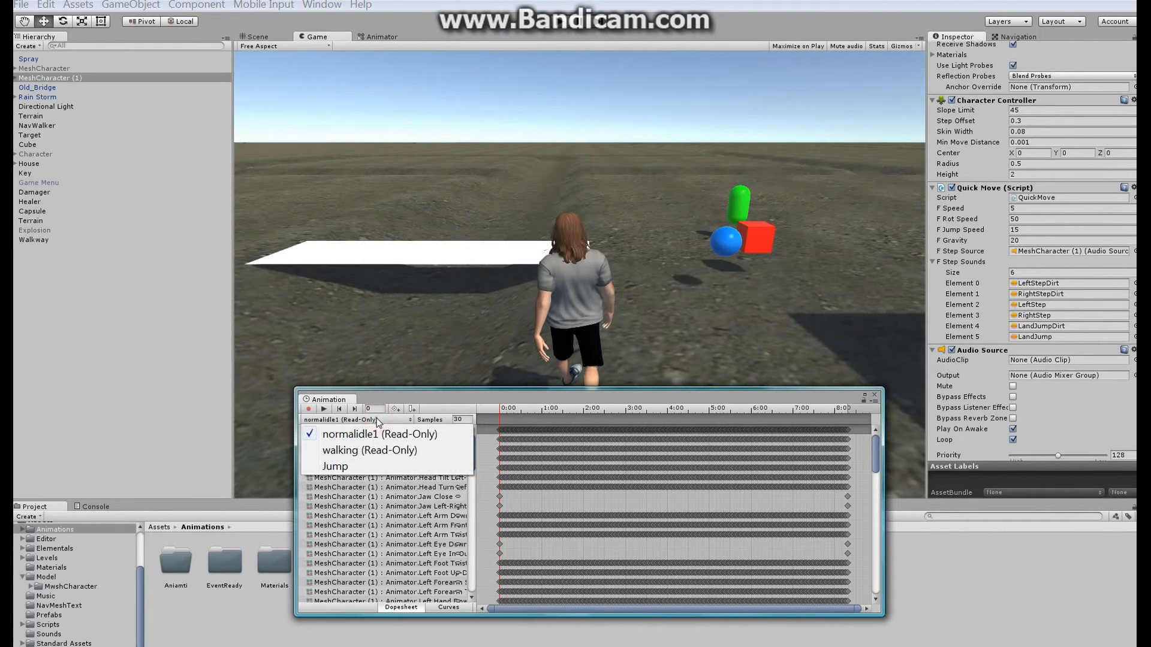
{"action": "left_click", "coordinate": [369, 449]}
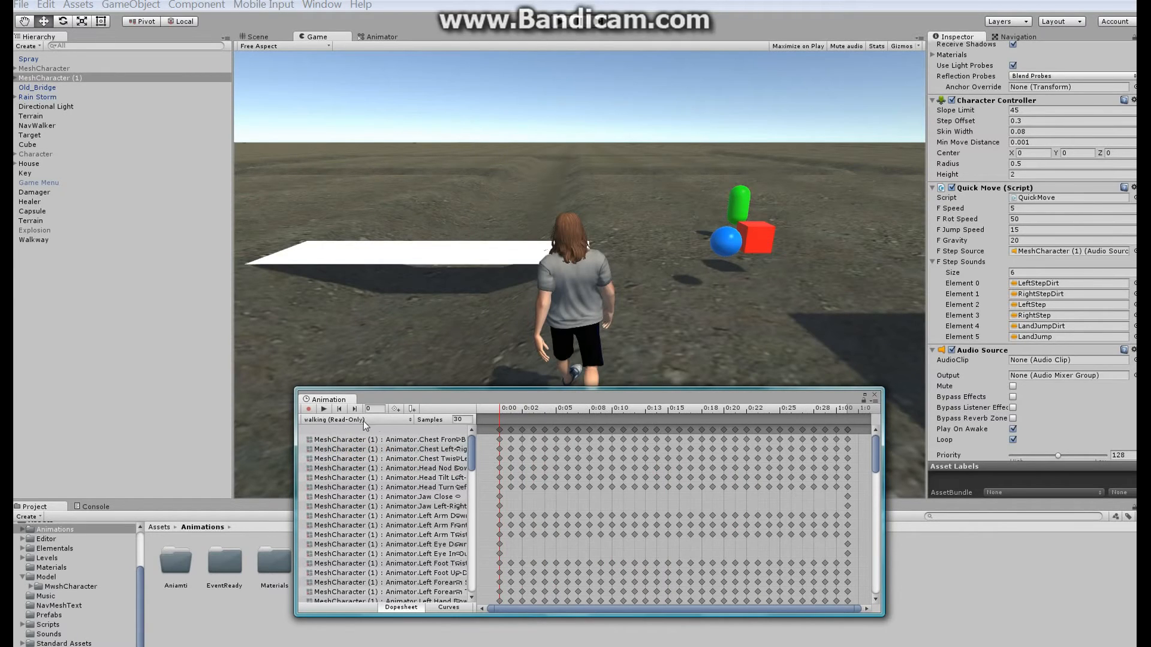
{"action": "mouse_move", "coordinate": [866, 398]}
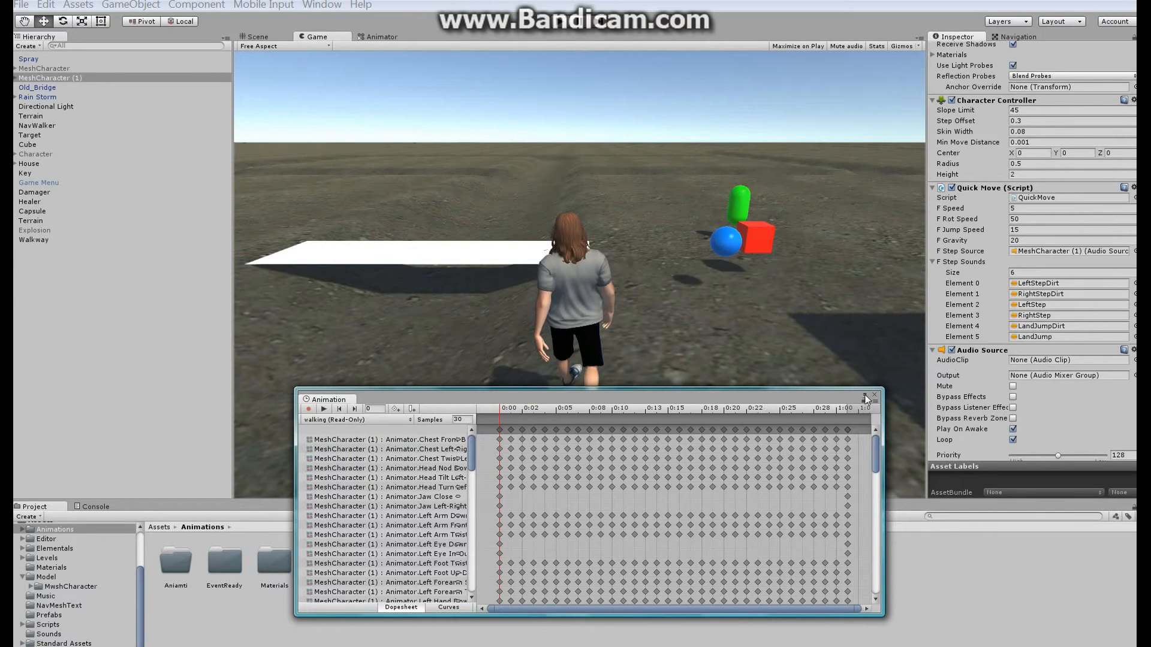
{"action": "left_click", "coordinate": [874, 396]}
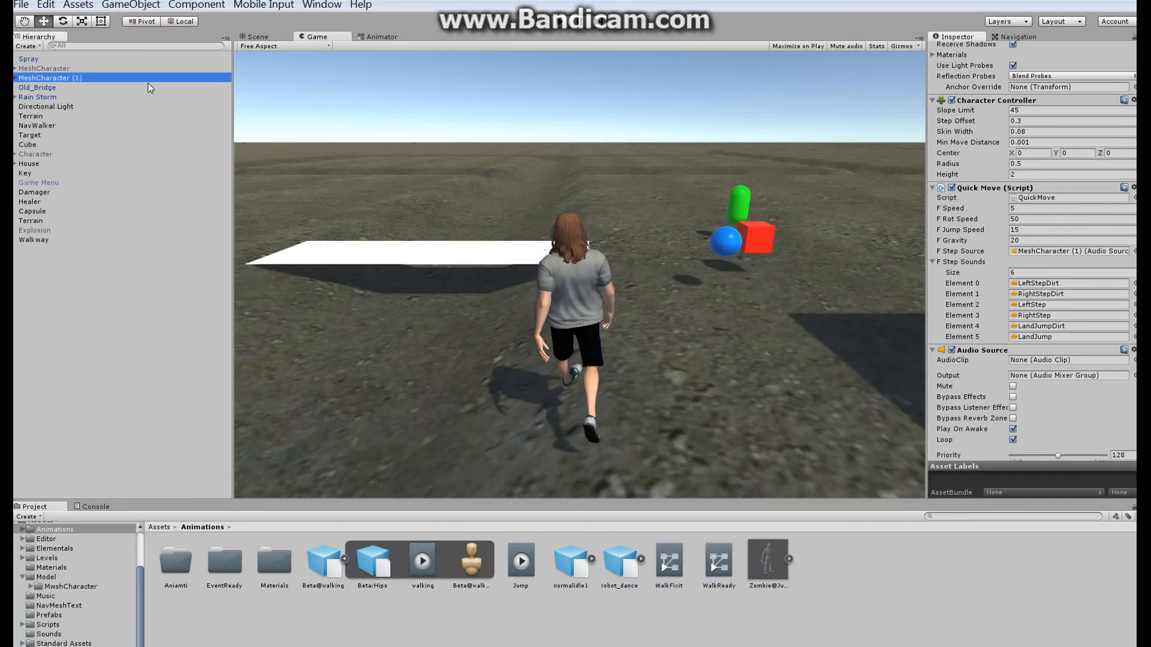
- Show the animator graph and inspect the WalkFixit controller and walking clip assets
{"action": "left_click", "coordinate": [380, 37]}
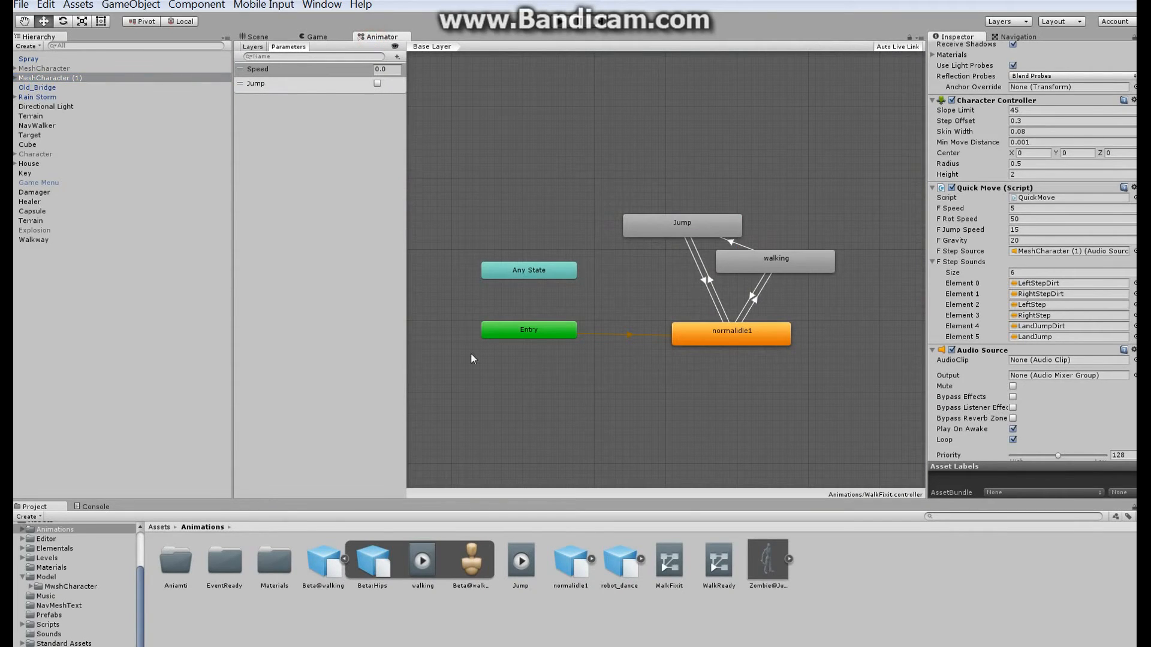
{"action": "left_click", "coordinate": [668, 561]}
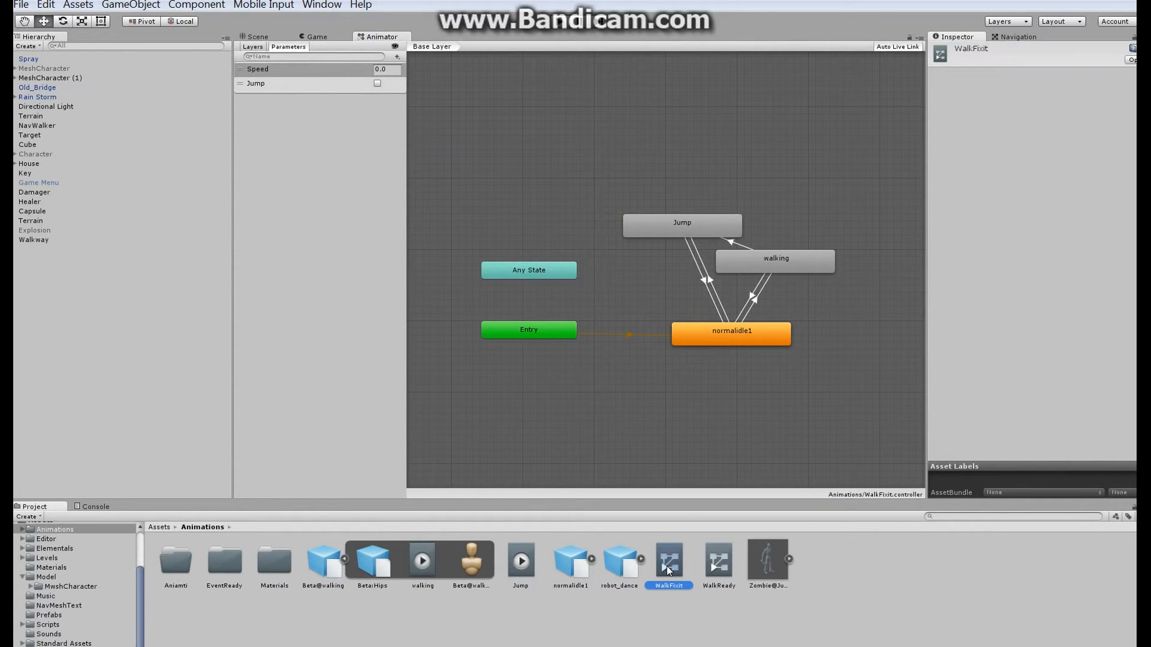
{"action": "mouse_move", "coordinate": [765, 260]}
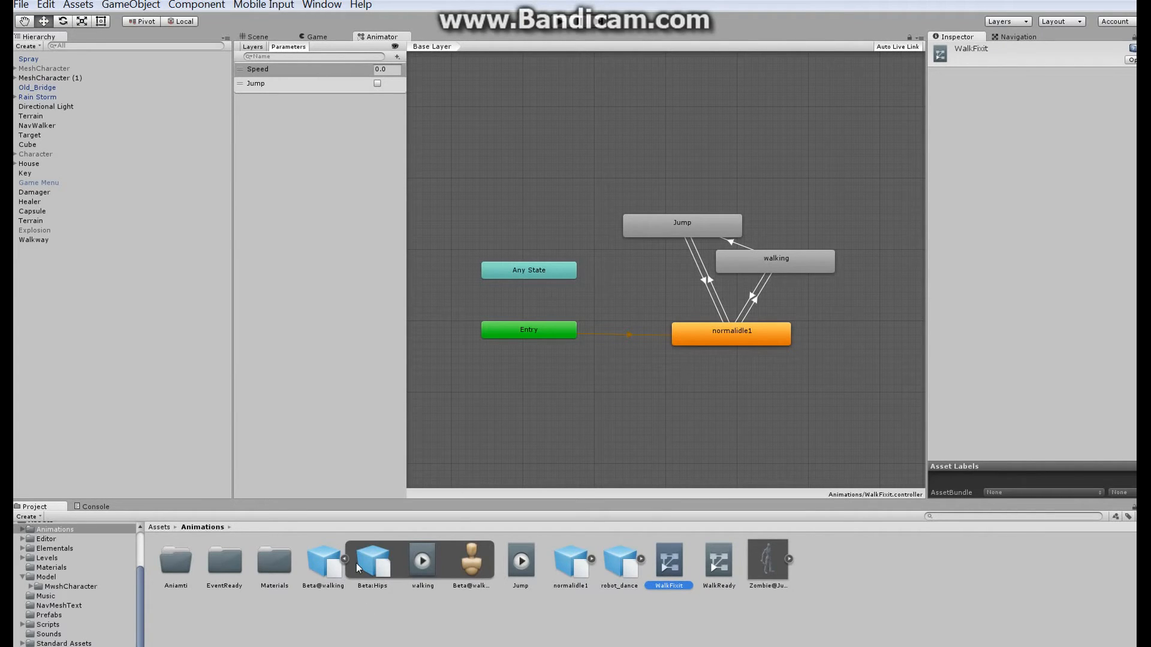
{"action": "left_click", "coordinate": [422, 562]}
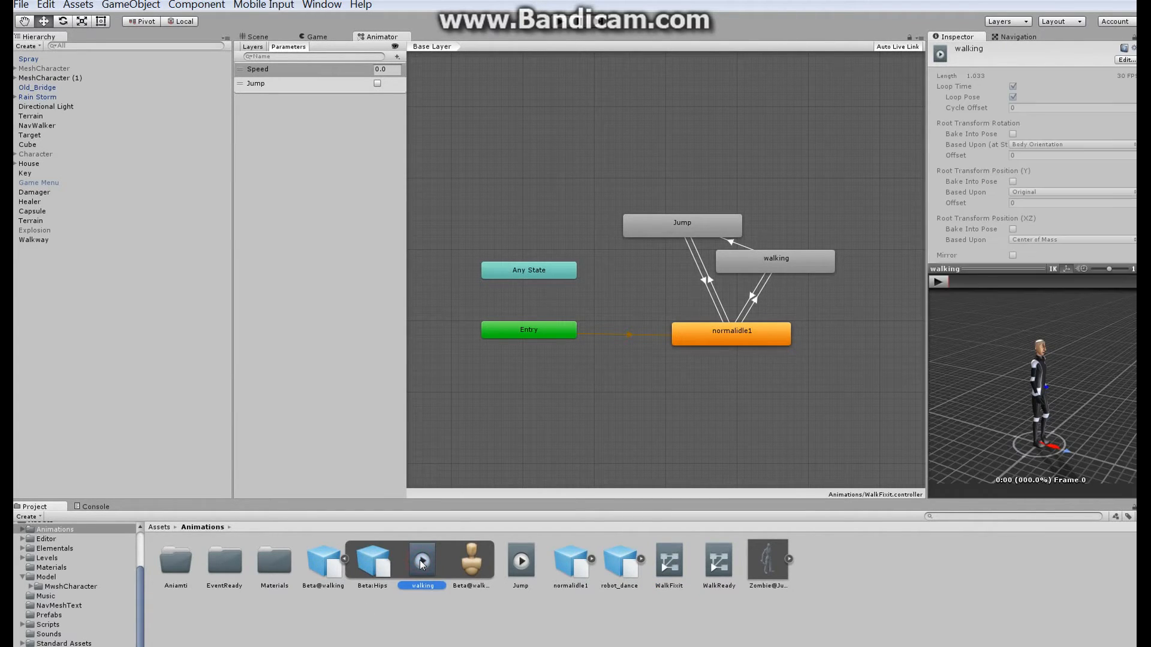
{"action": "mouse_move", "coordinate": [372, 564]}
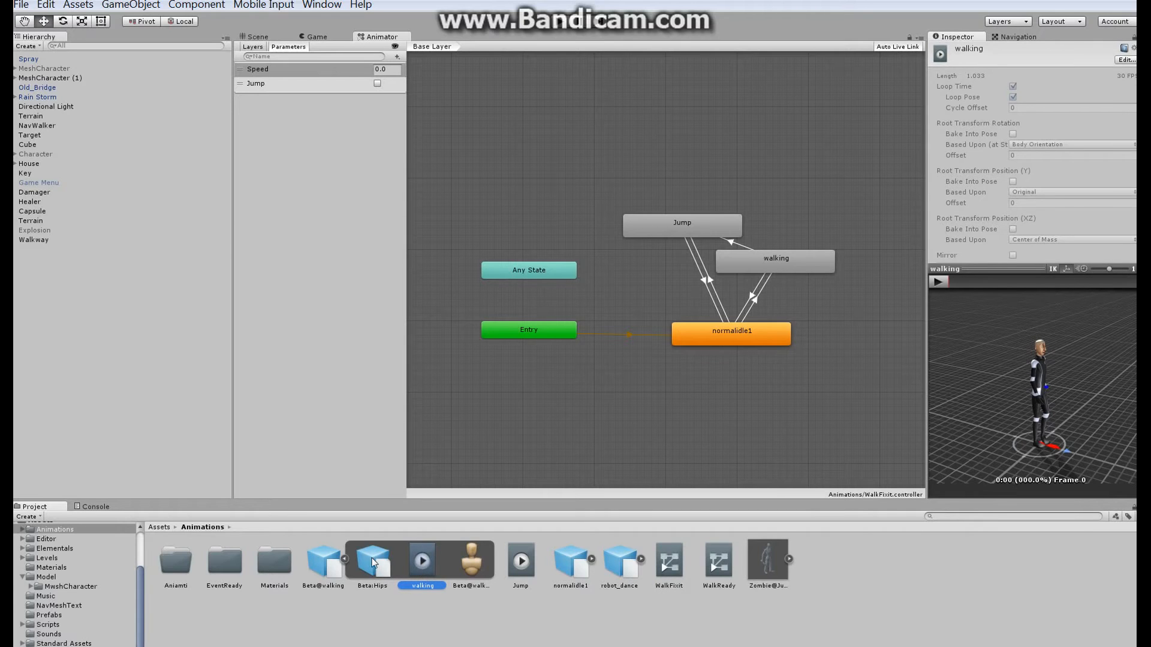
{"action": "mouse_move", "coordinate": [425, 561]}
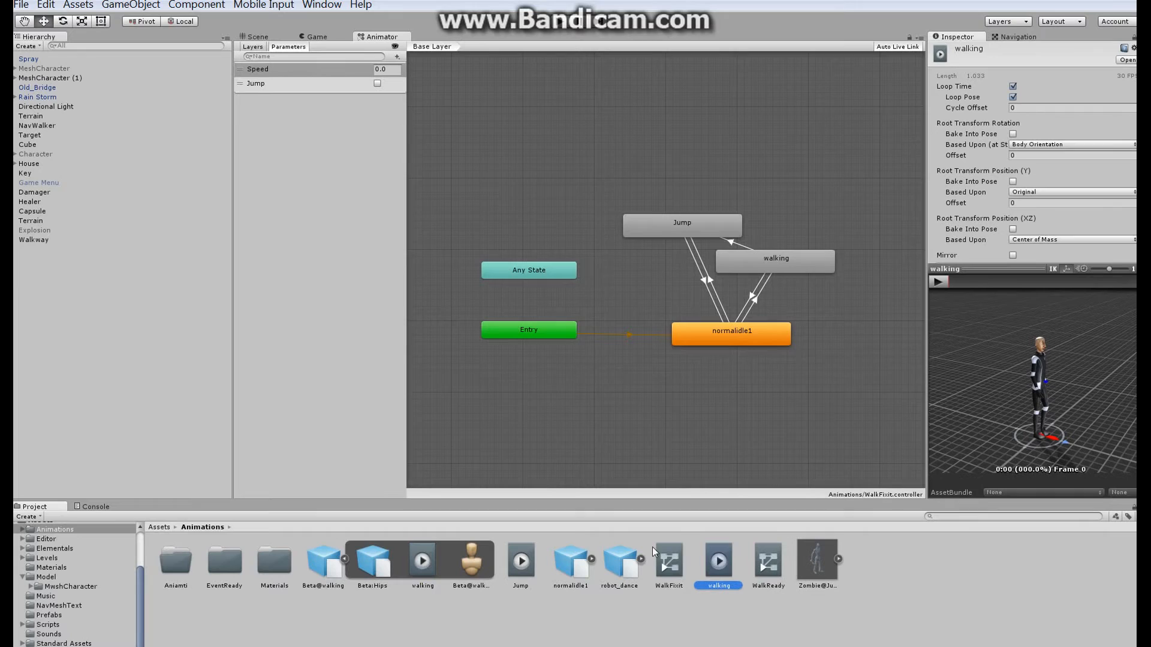
{"action": "mouse_move", "coordinate": [723, 565]}
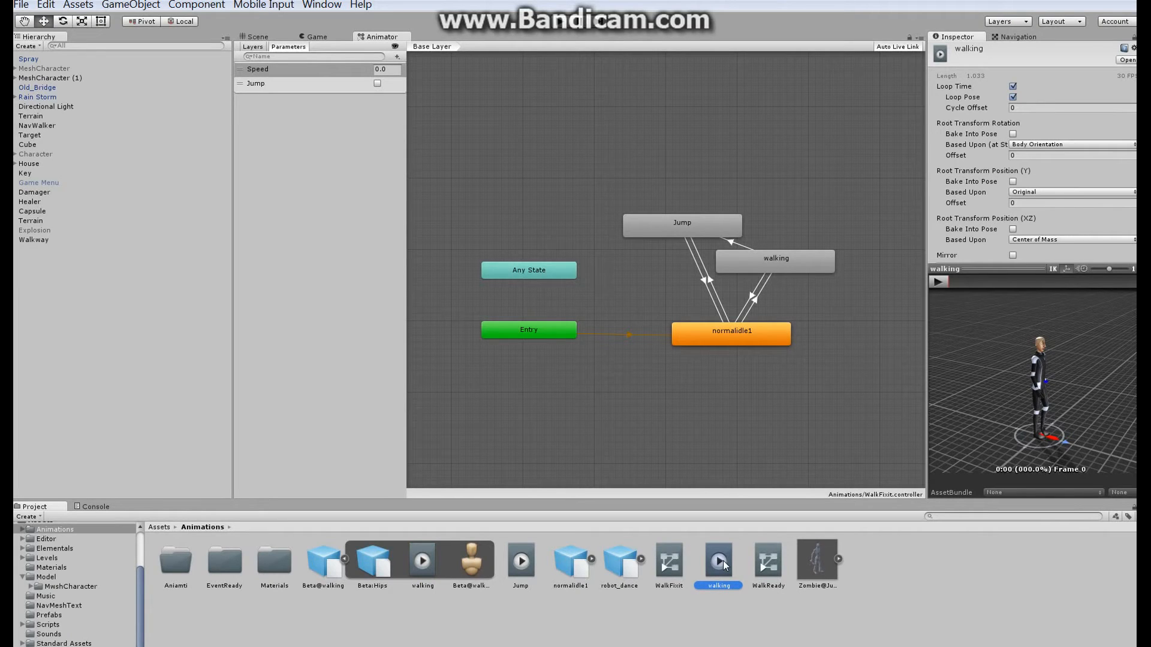
{"action": "mouse_move", "coordinate": [764, 267]}
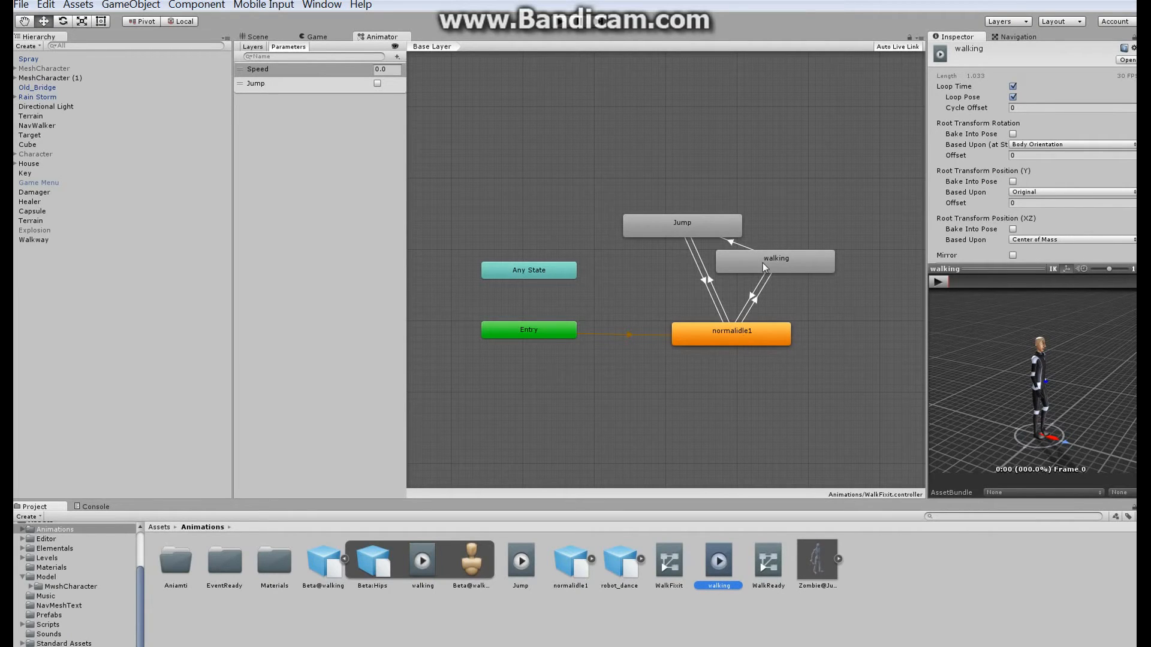
- Inspect the walking state's Motion and Transitions, then bring up Animations folder options
{"action": "left_click", "coordinate": [774, 260]}
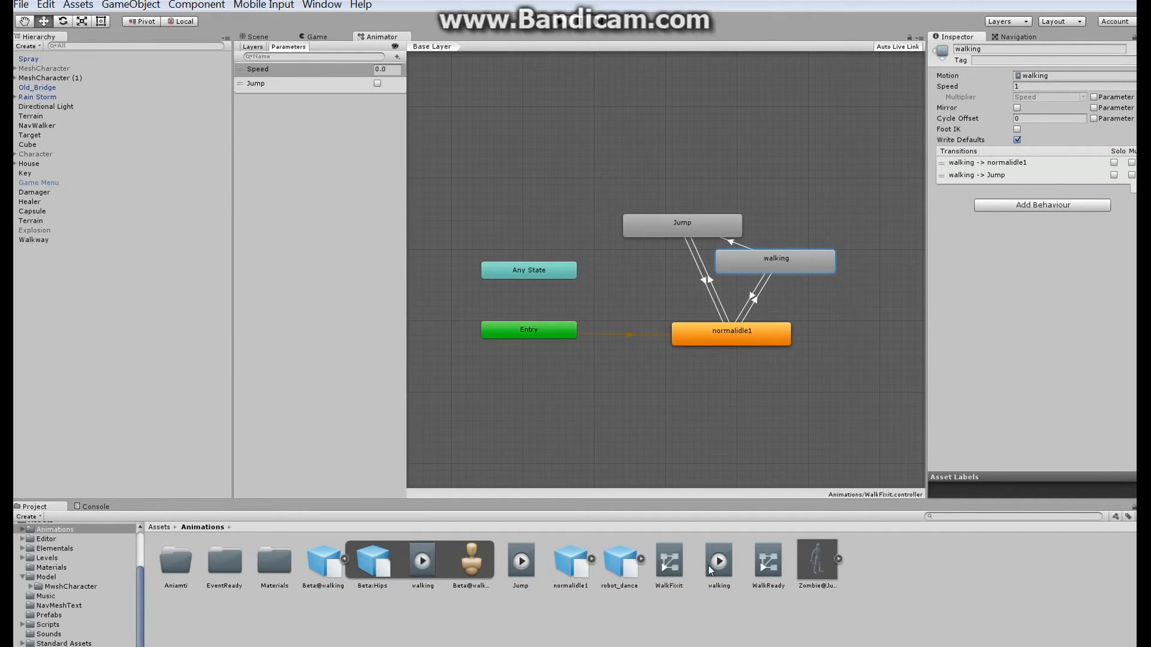
{"action": "mouse_move", "coordinate": [690, 624]}
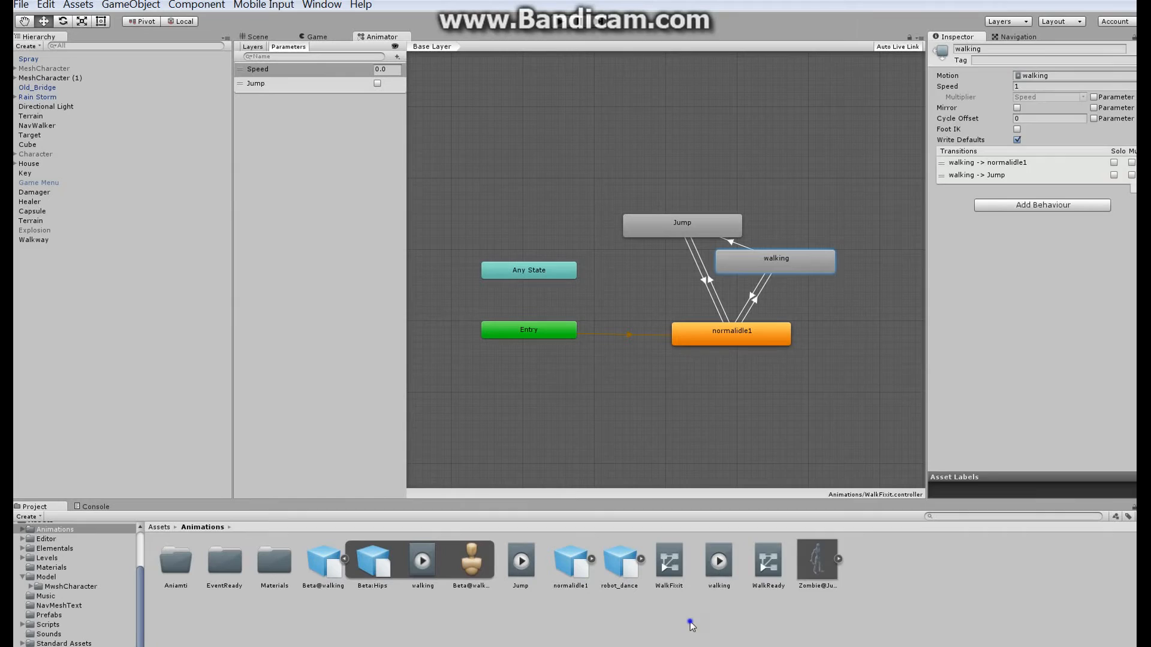
{"action": "right_click", "coordinate": [691, 625]}
{"action": "type", "text": "Duplcae"}
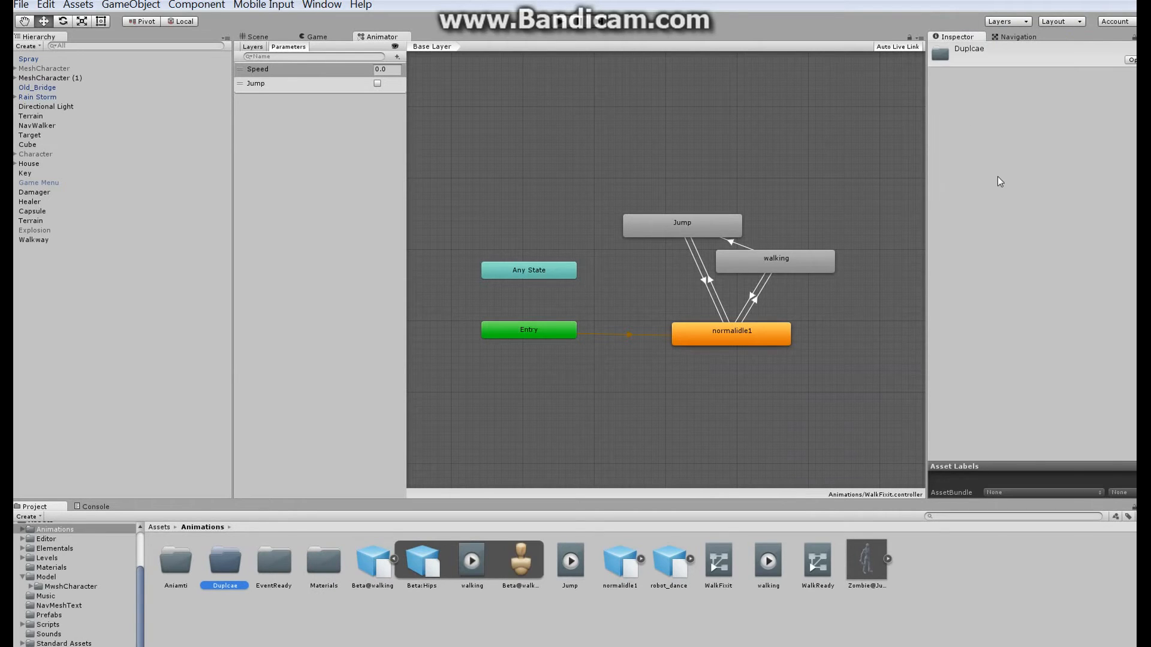
- Move the standalone walking clip into the new Duplcae folder
{"action": "left_click", "coordinate": [767, 561]}
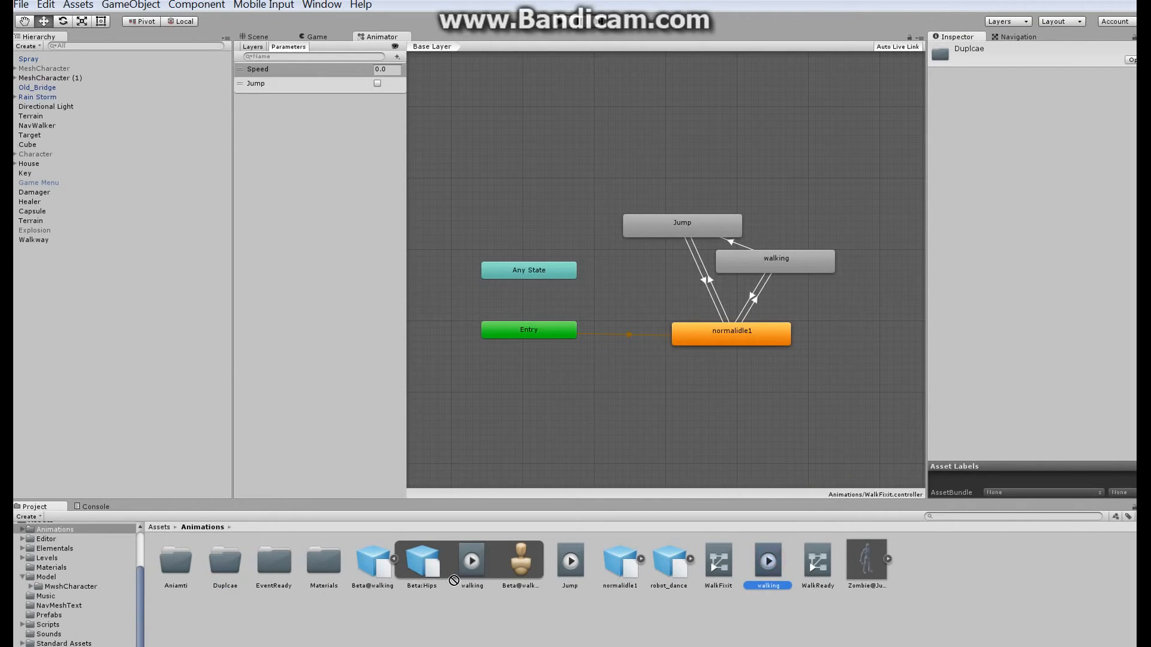
{"action": "left_click", "coordinate": [224, 560]}
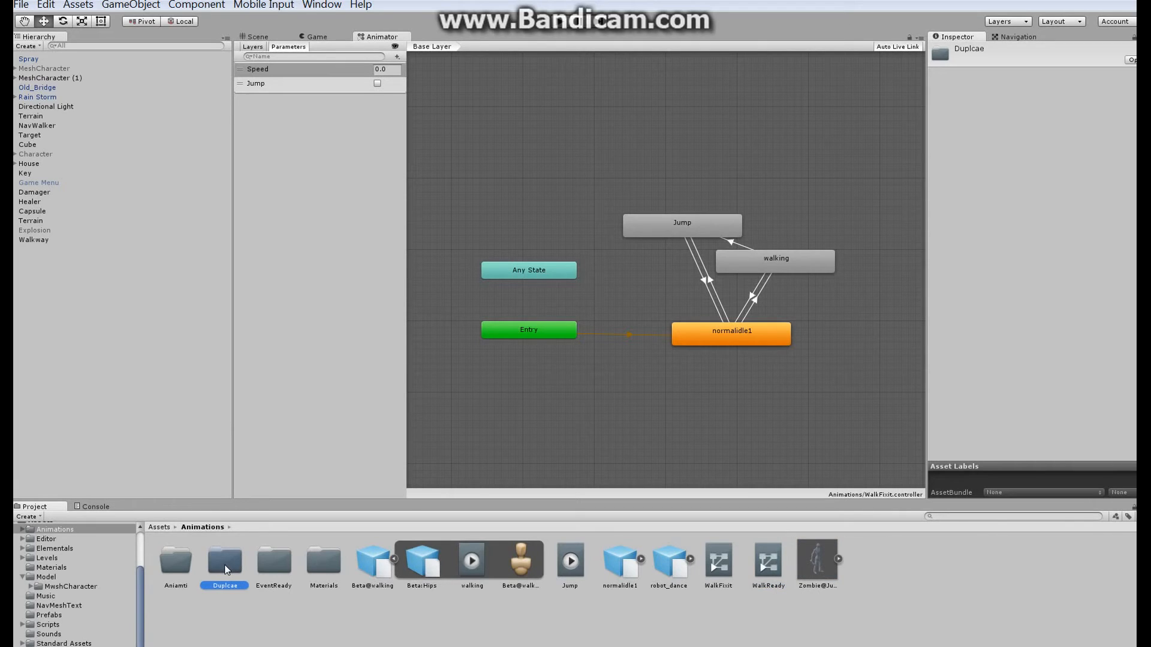
{"action": "mouse_move", "coordinate": [688, 533]}
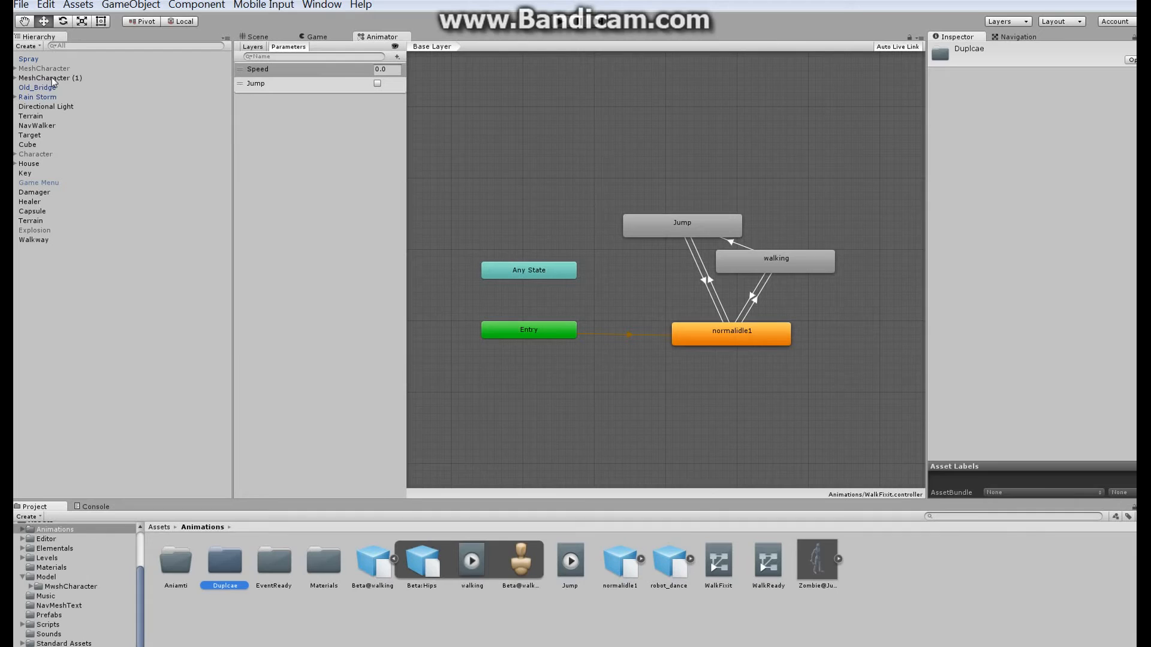
- Preview MeshCharacter (1)'s idle clip in the scene and list its clips
{"action": "left_click", "coordinate": [321, 5]}
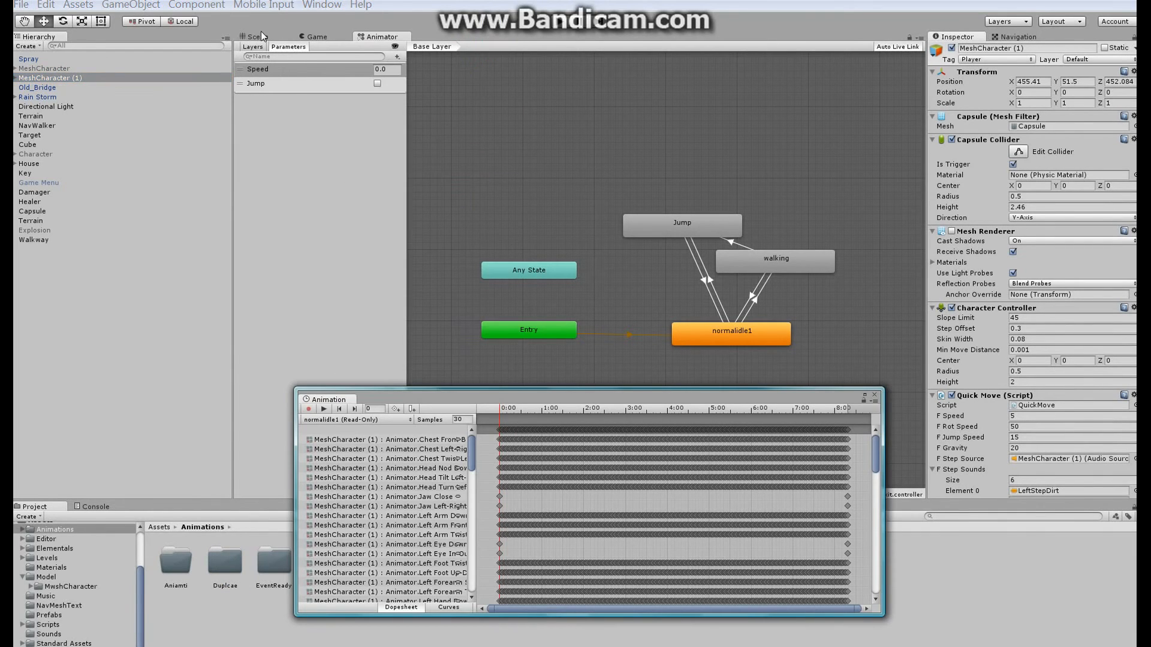
{"action": "left_click", "coordinate": [257, 37]}
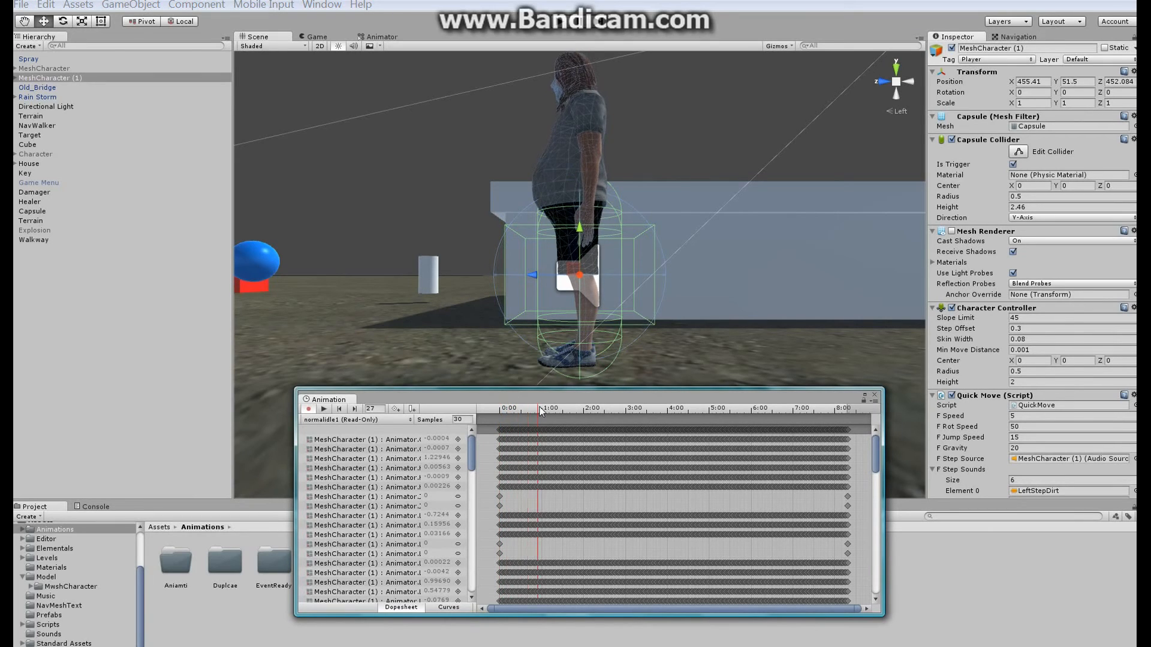
{"action": "left_click_drag", "start_coordinate": [543, 408], "coordinate": [576, 408]}
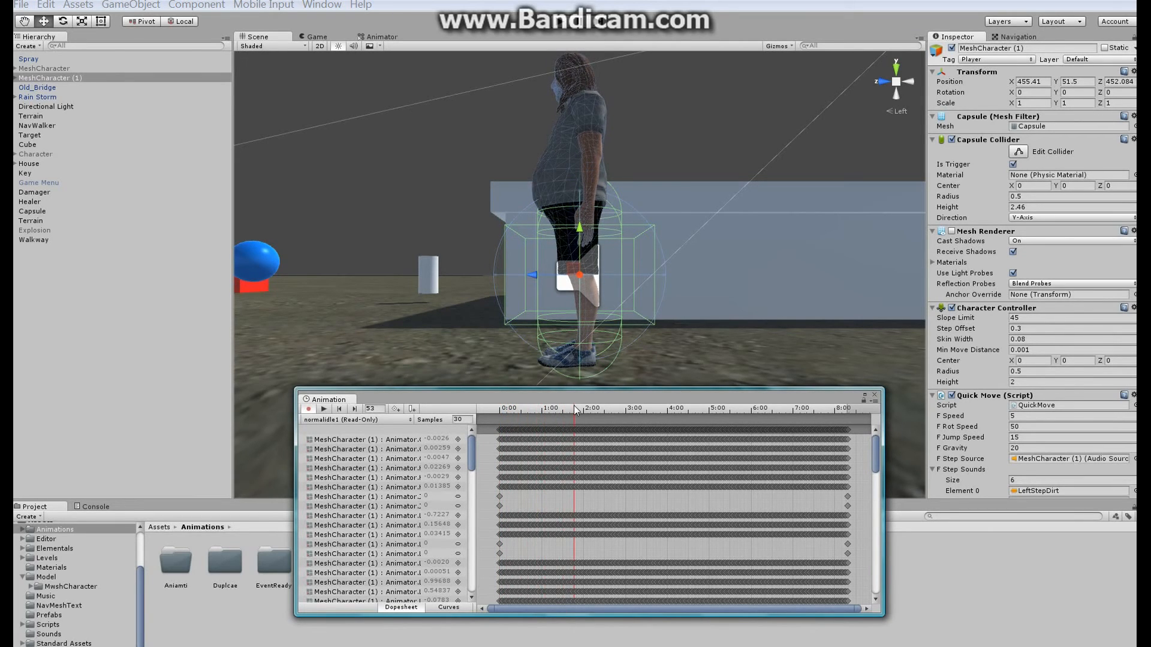
{"action": "left_click", "coordinate": [360, 419]}
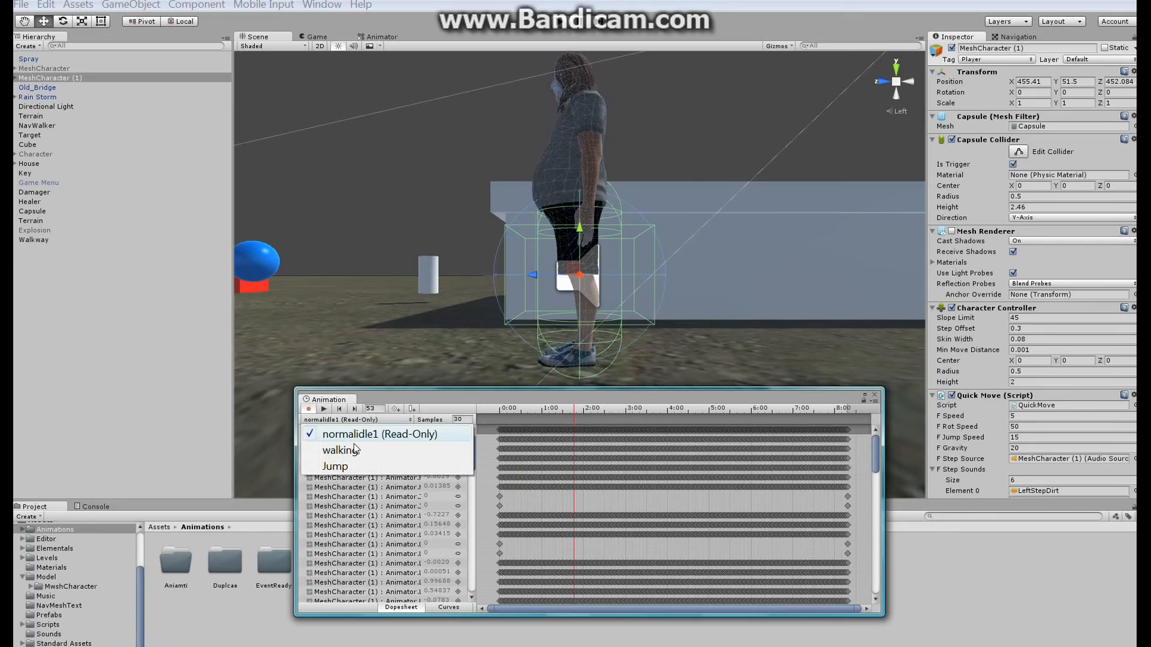
- Load the walking clip and move the preview to frame 13
{"action": "left_click", "coordinate": [339, 449]}
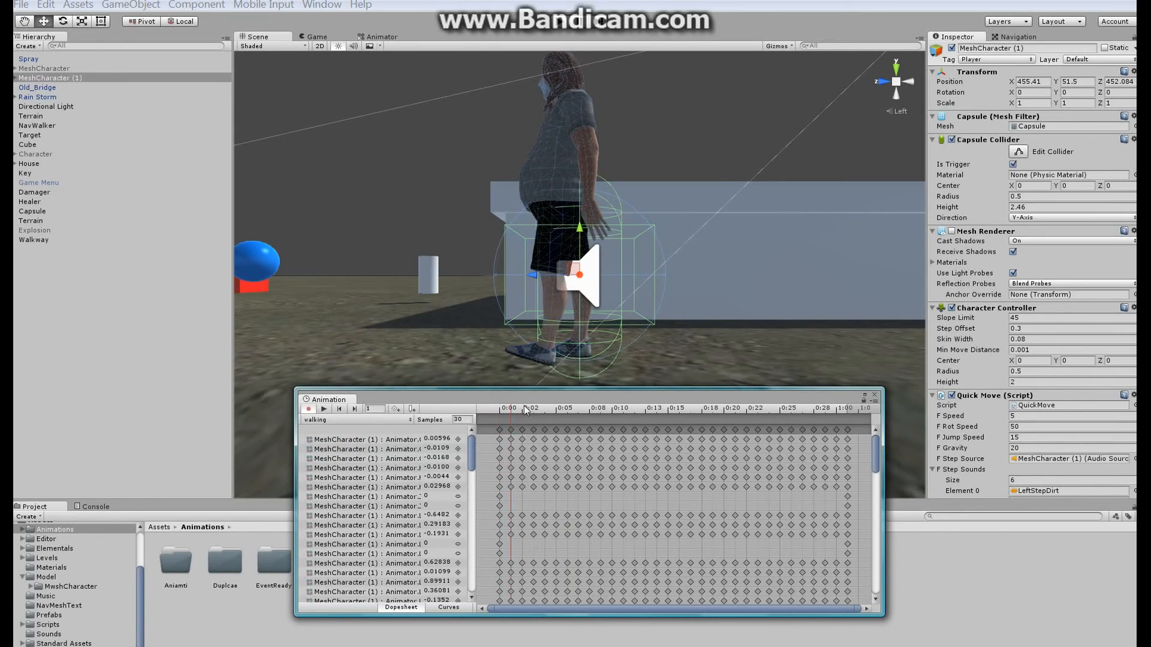
{"action": "left_click", "coordinate": [587, 408]}
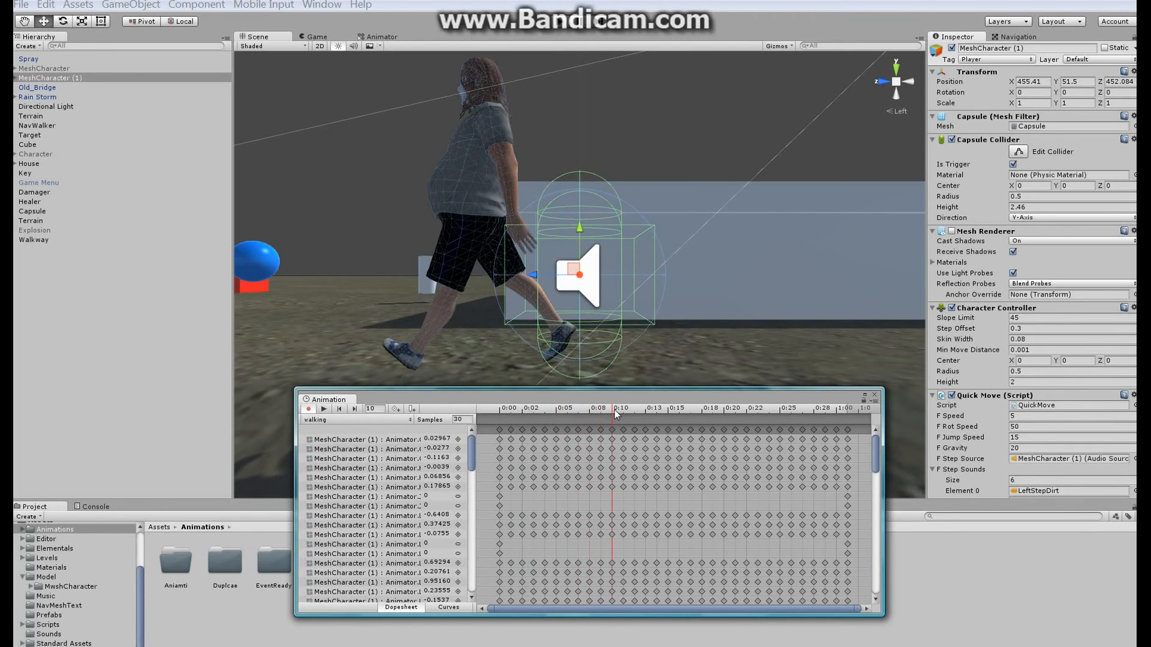
{"action": "left_click", "coordinate": [637, 408]}
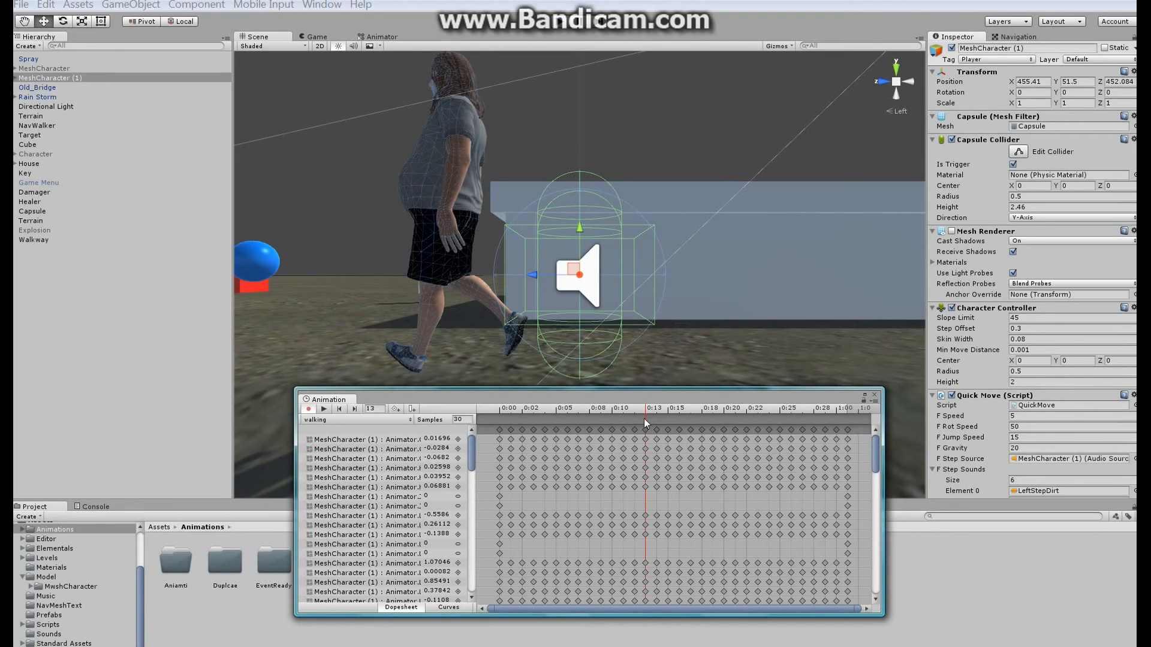
- Add an animation event at frame 13 calling LeftStep()
{"action": "right_click", "coordinate": [668, 428]}
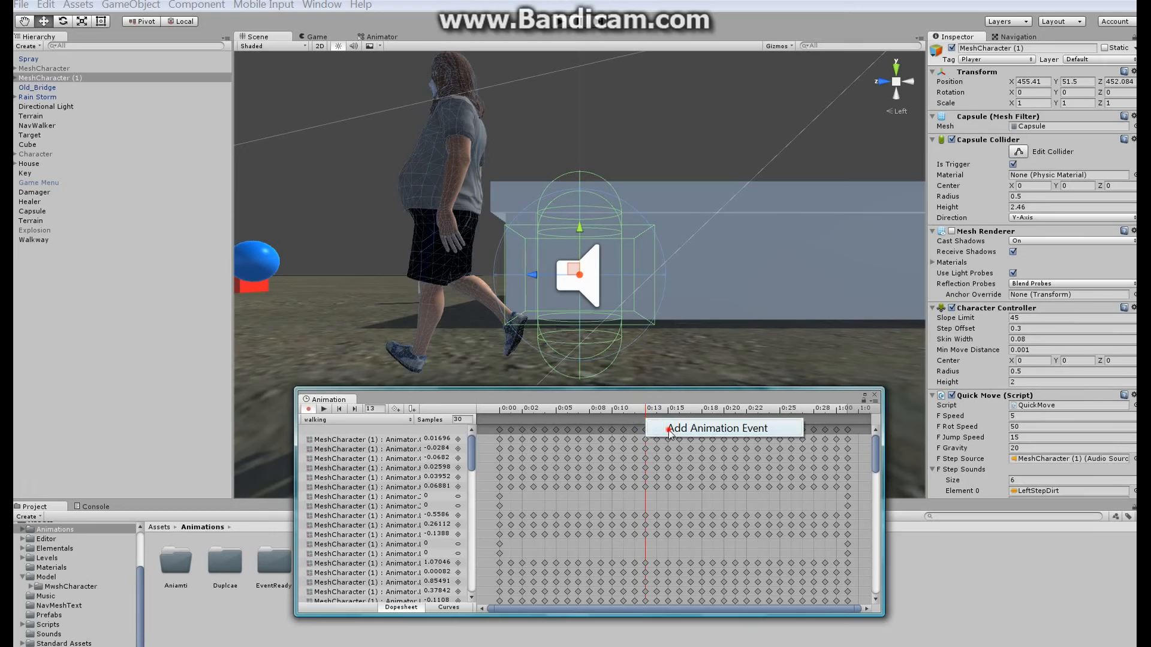
{"action": "left_click", "coordinate": [717, 428]}
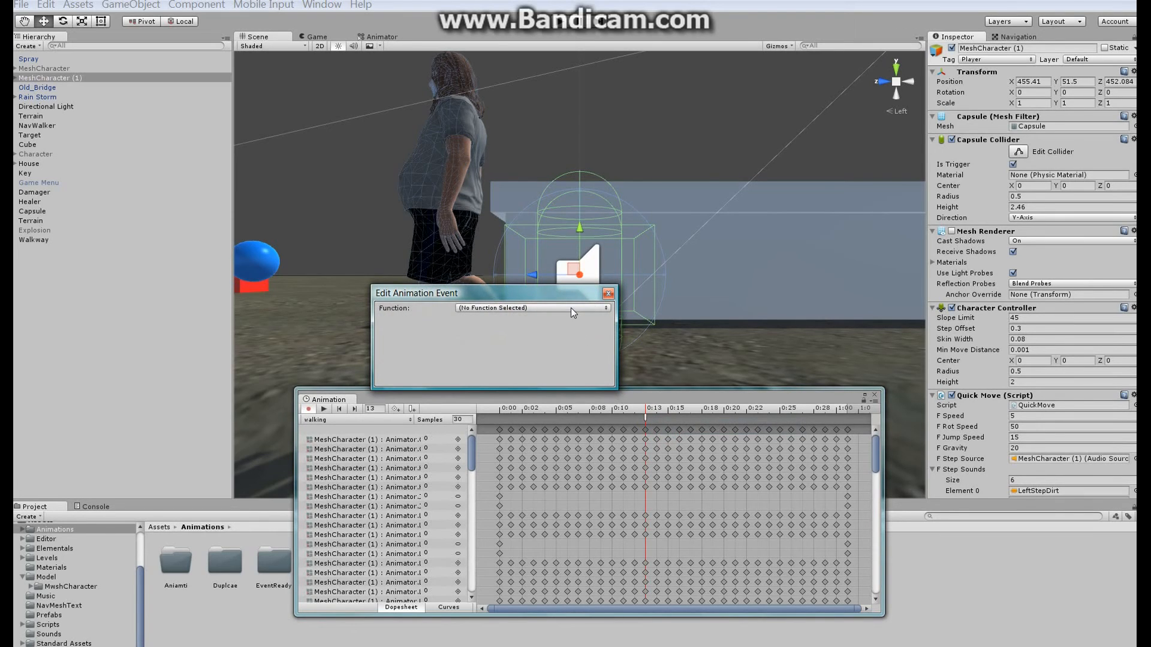
{"action": "left_click", "coordinate": [531, 309]}
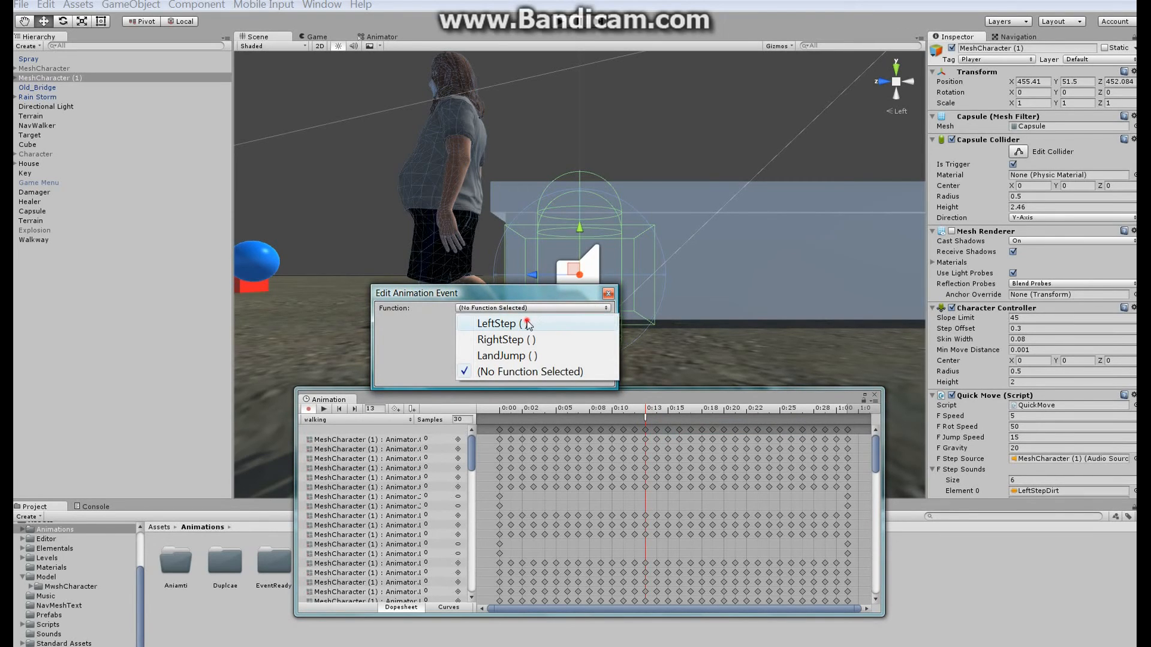
{"action": "left_click", "coordinate": [496, 324]}
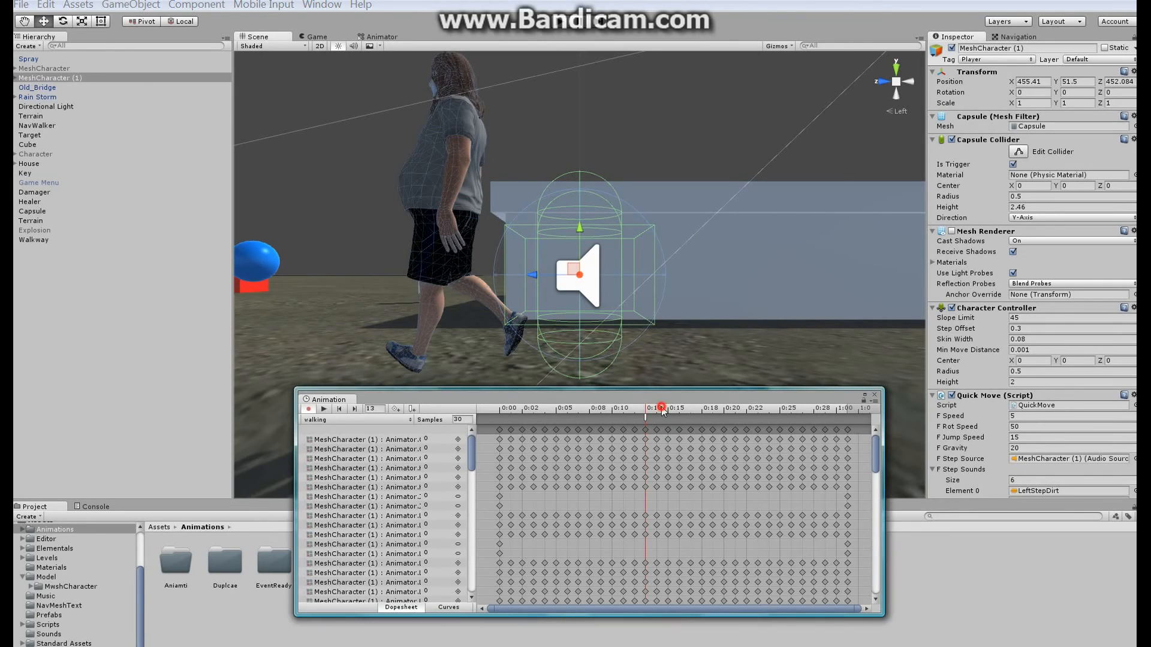
- Add a second animation event near frame 23 calling RightStep()
{"action": "left_click_drag", "start_coordinate": [657, 409], "coordinate": [733, 409]}
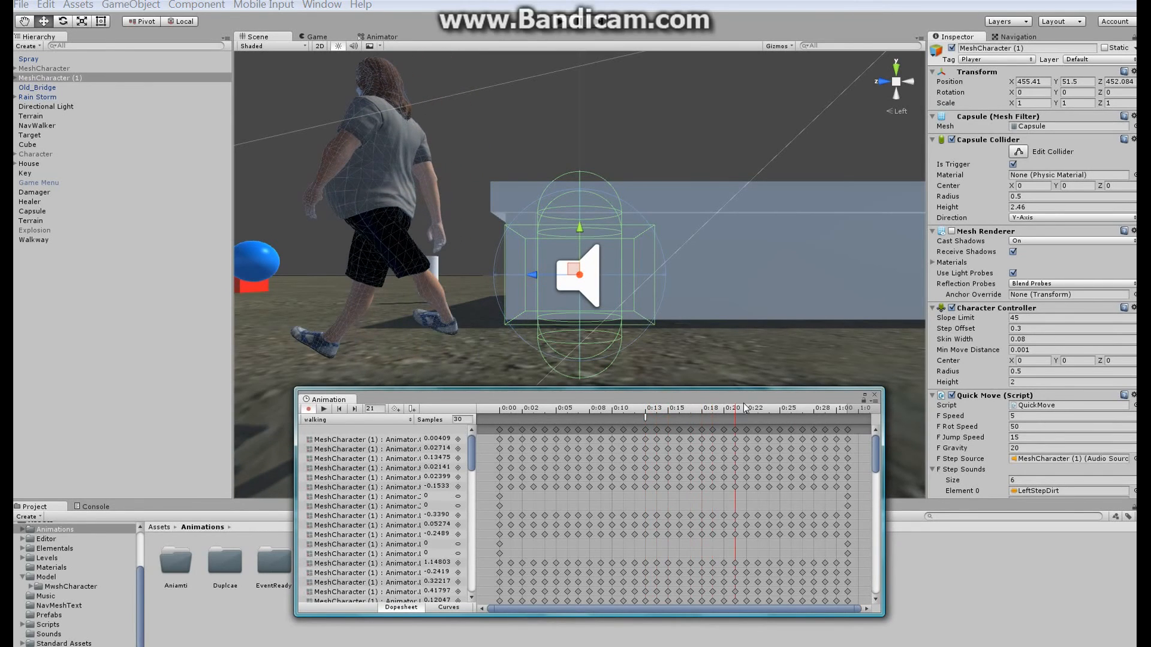
{"action": "left_click", "coordinate": [769, 408]}
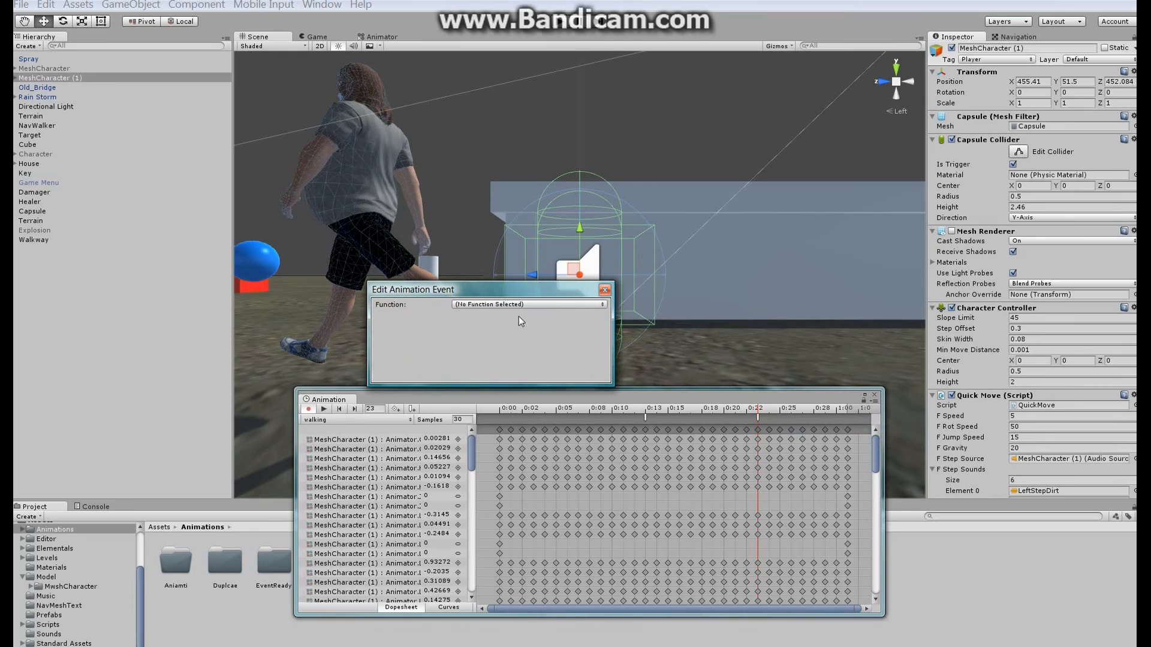
{"action": "left_click", "coordinate": [528, 303]}
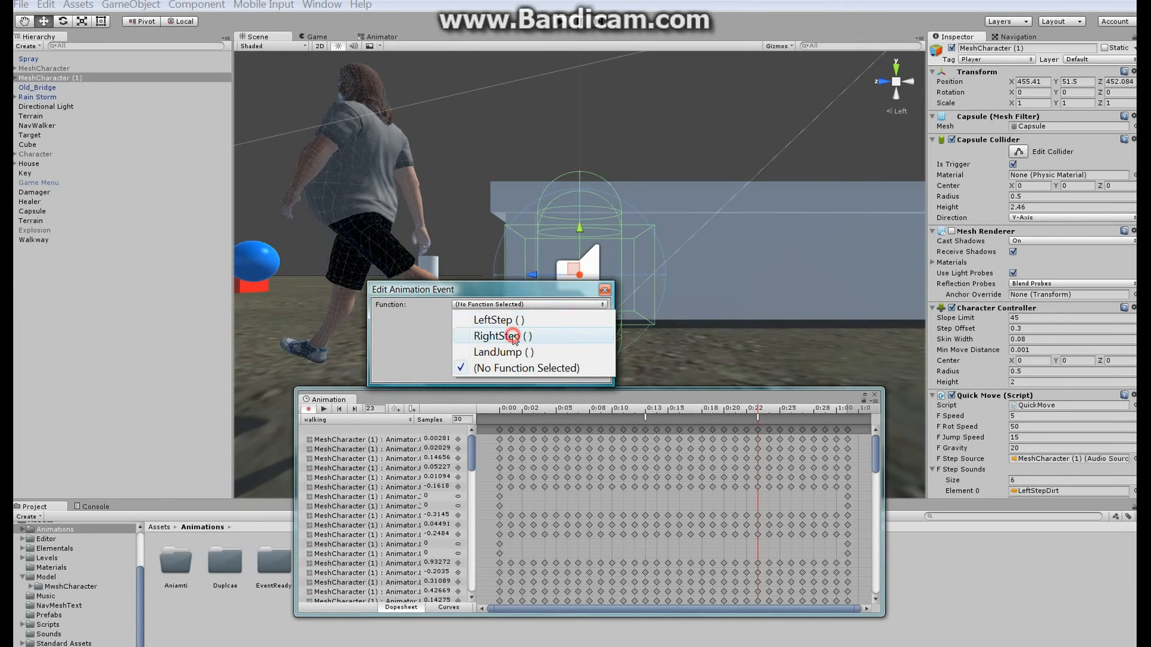
{"action": "left_click", "coordinate": [498, 336]}
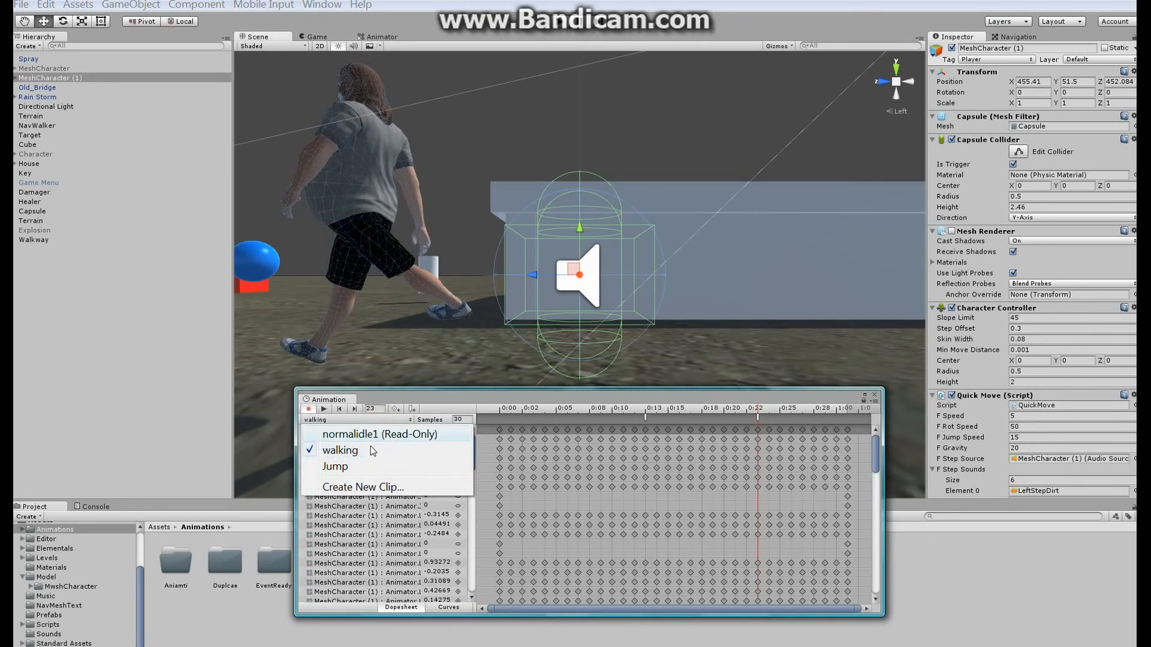
- Load the Jump clip and scrub the preview to frame 15 showing the mid-jump pose
{"action": "left_click", "coordinate": [335, 466]}
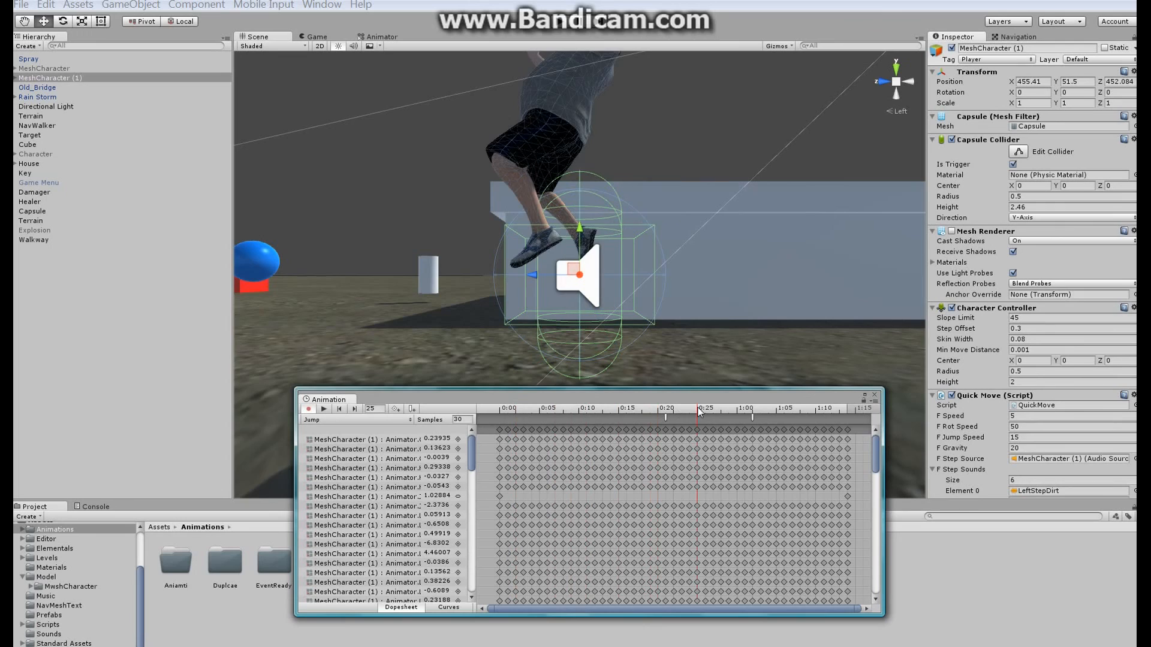
{"action": "left_click_drag", "start_coordinate": [698, 415], "coordinate": [664, 415]}
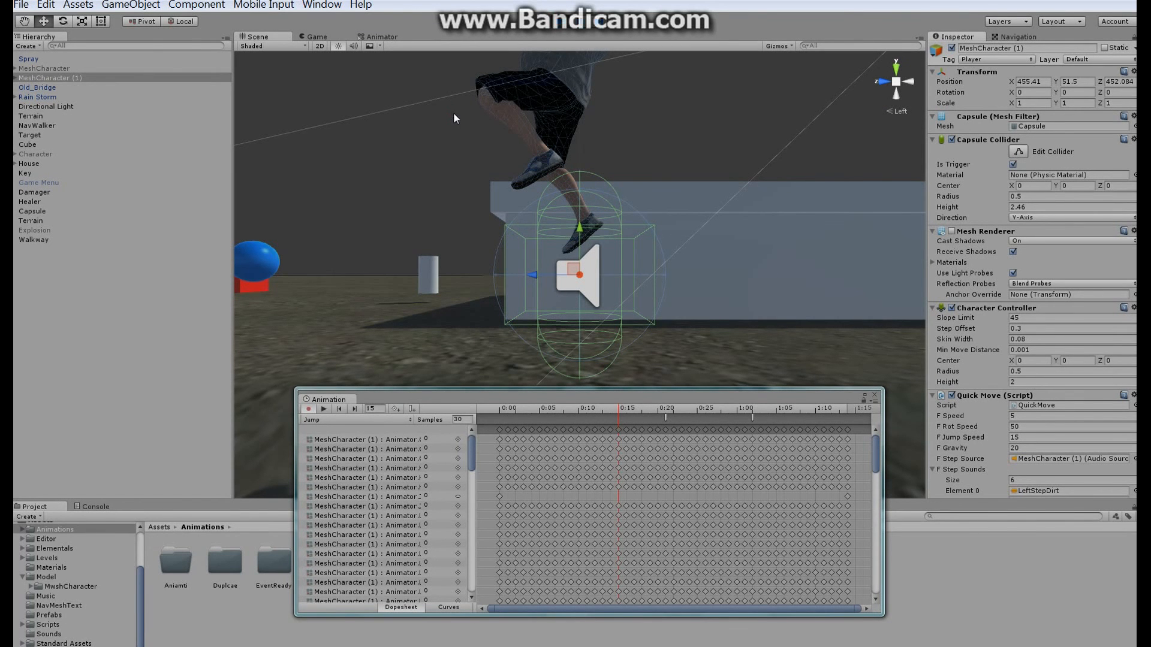
{"action": "left_click", "coordinate": [317, 37]}
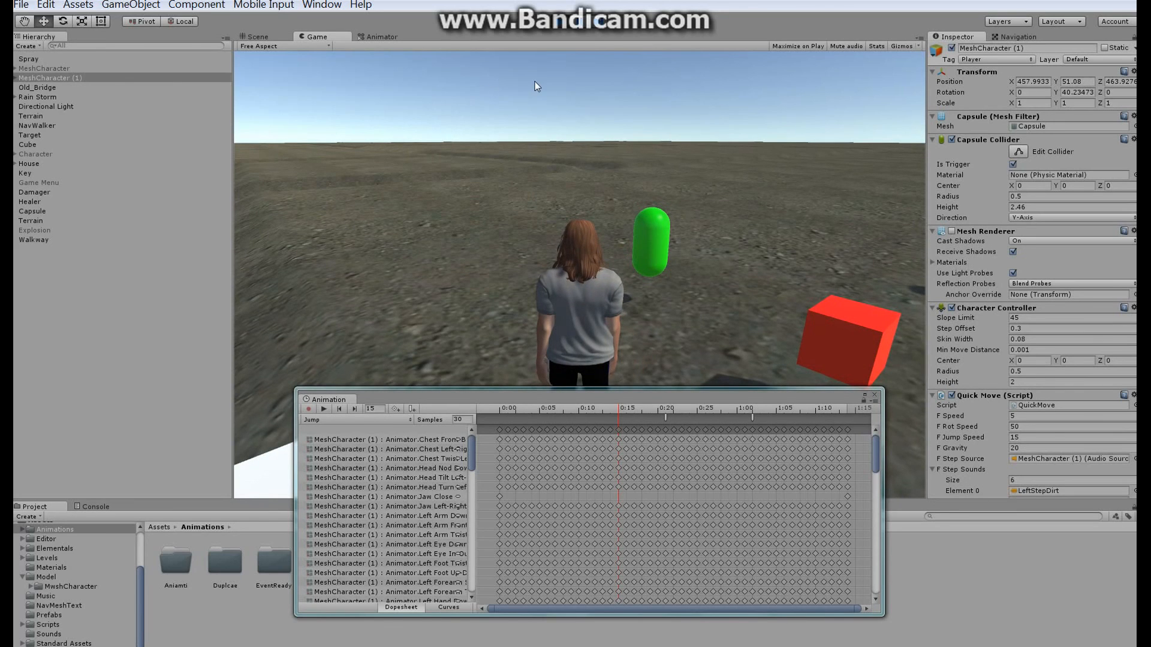
{"action": "left_click", "coordinate": [257, 37]}
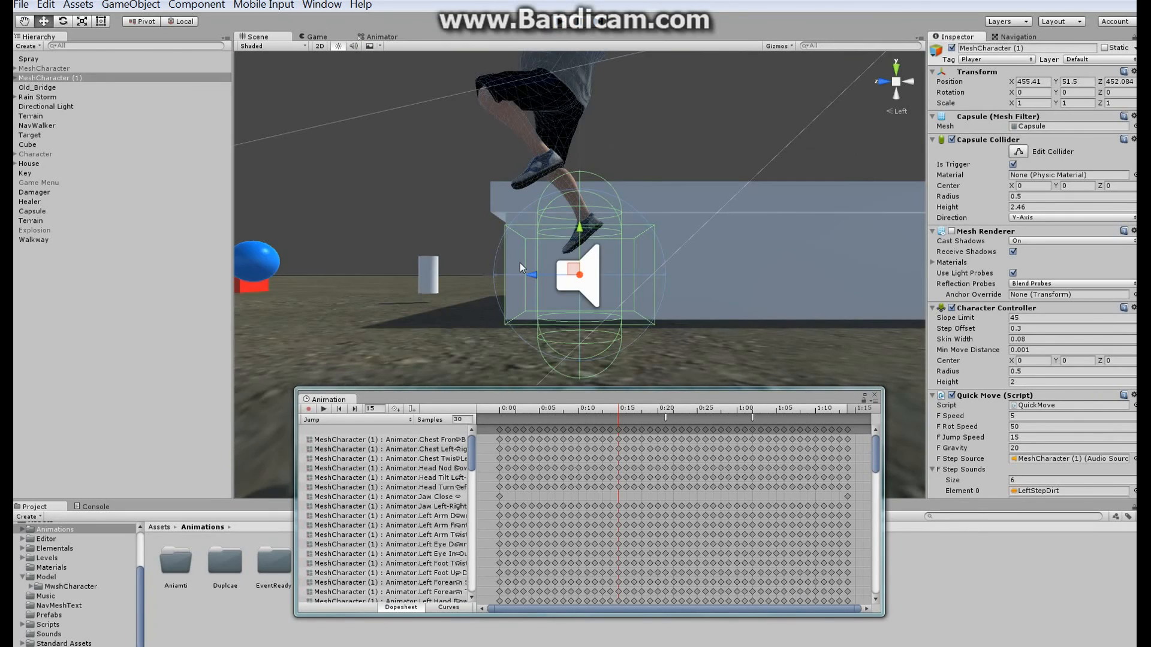